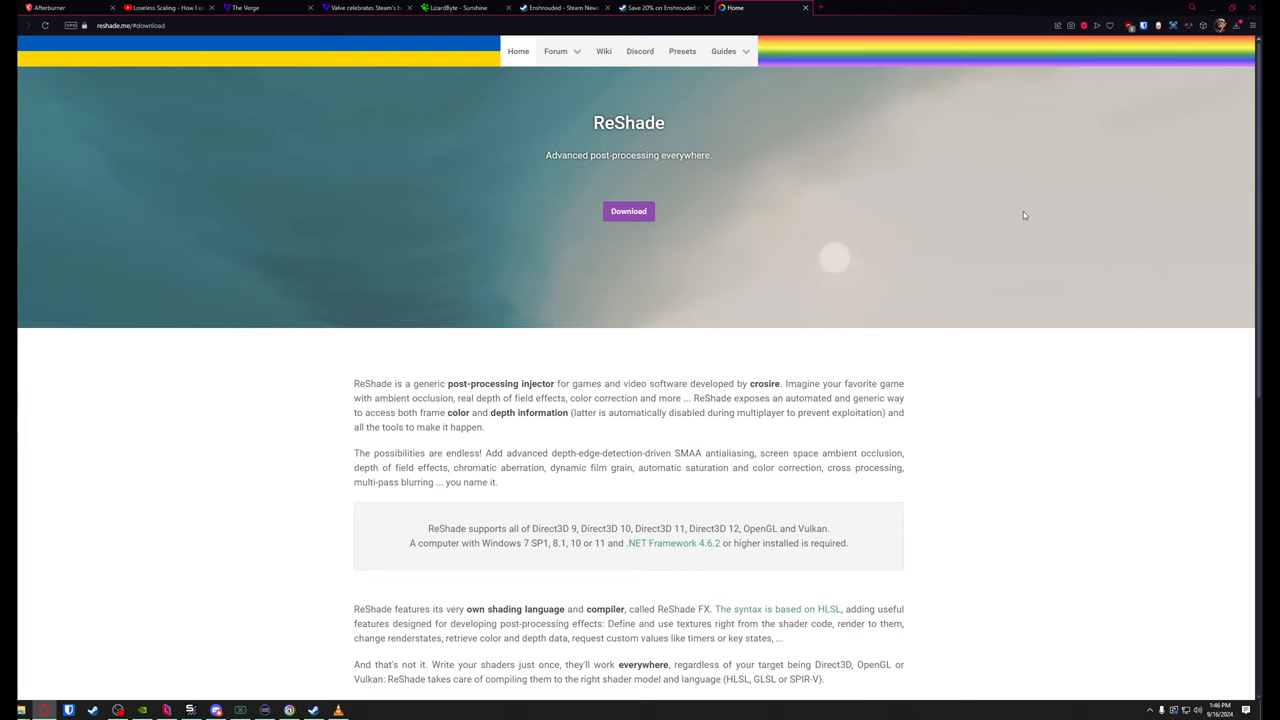
mouse_move(1024, 207)
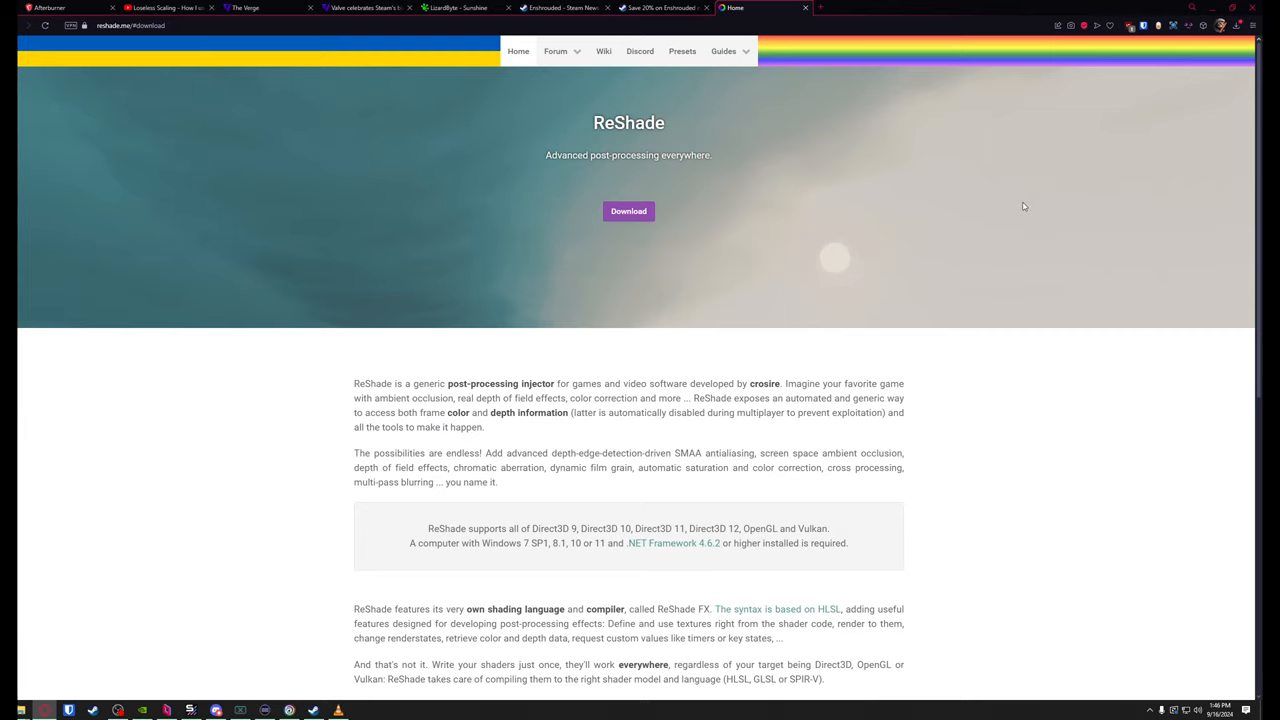
mouse_move(980, 193)
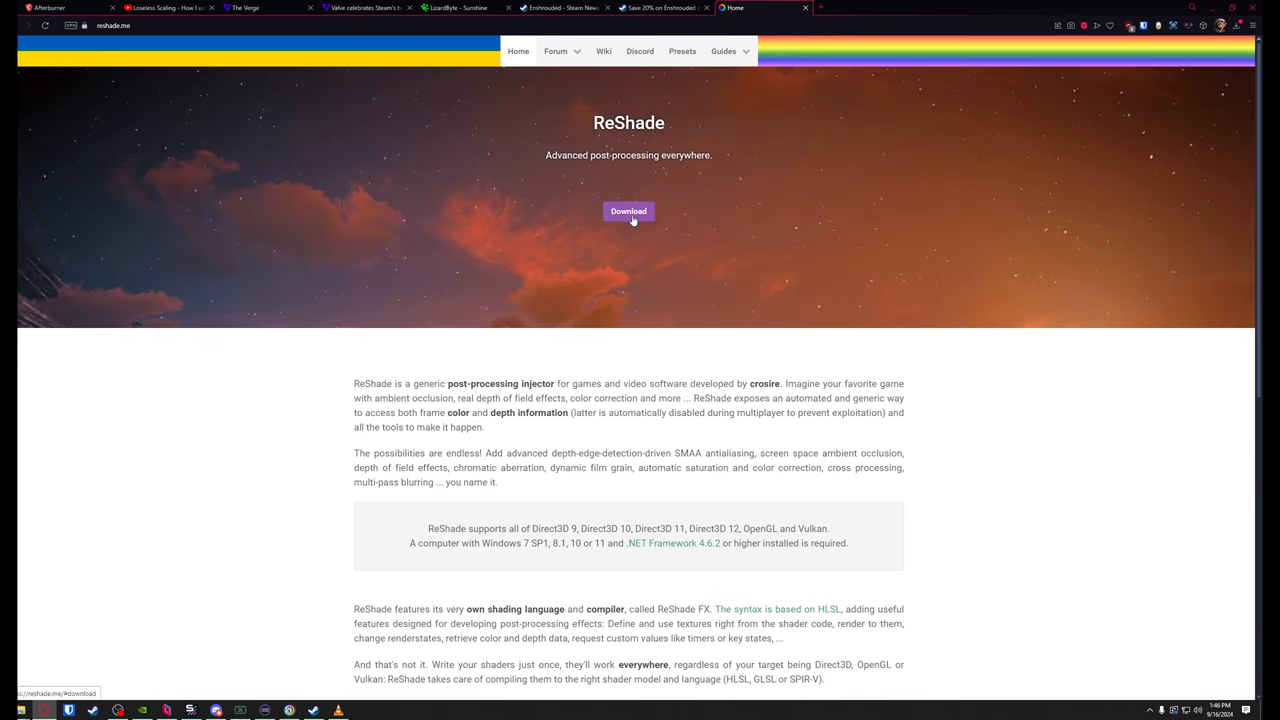
Jump to the reshade.me Download section offering ReShade 6.3.1.
left_click(628, 211)
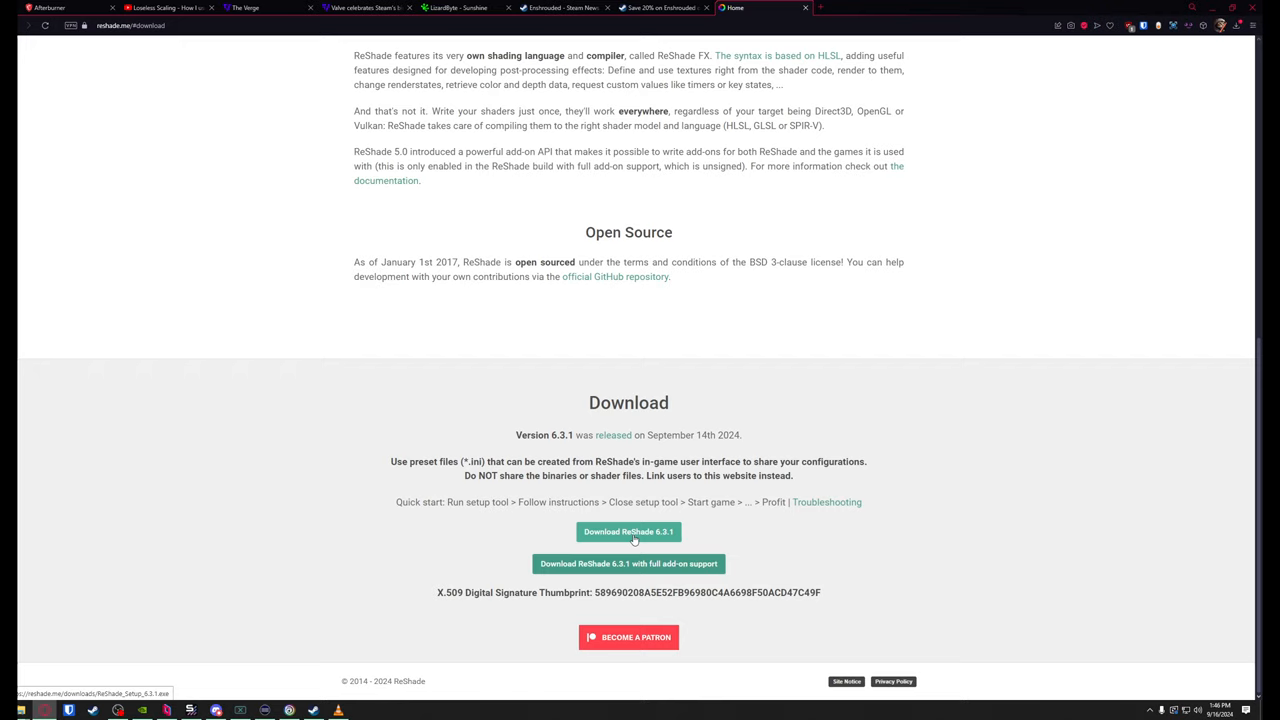
mouse_move(672, 533)
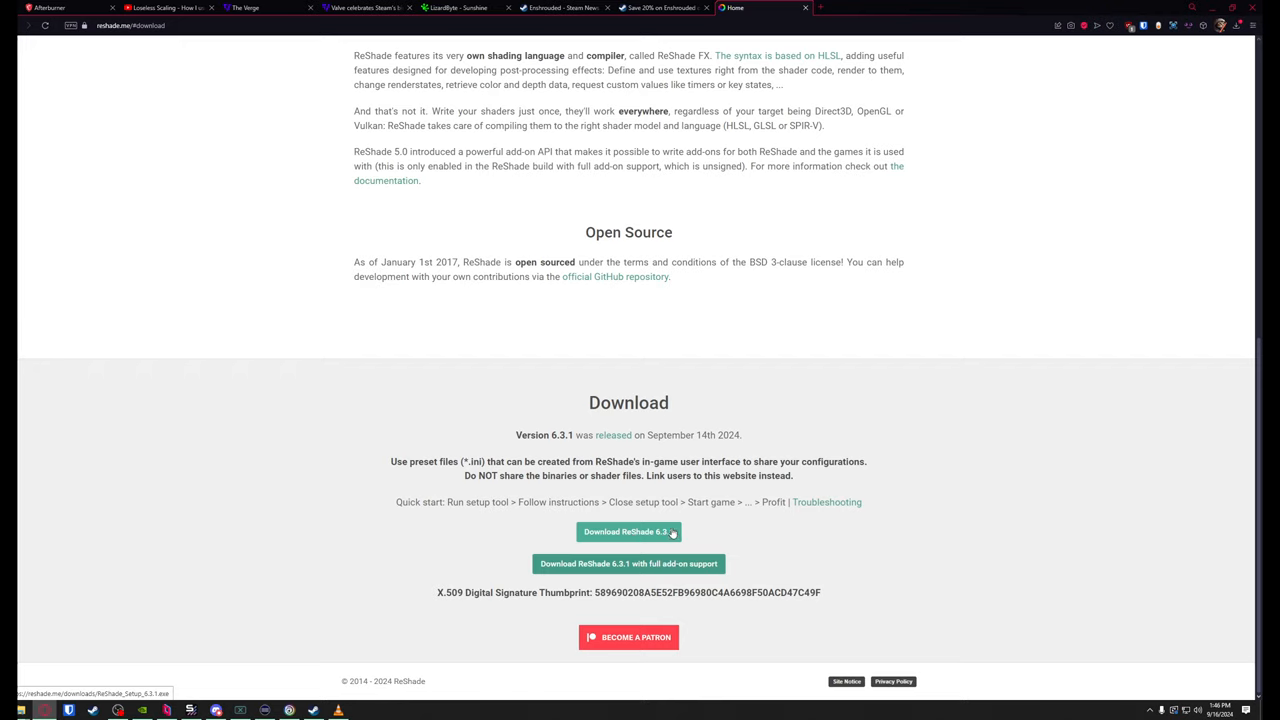
mouse_move(794, 183)
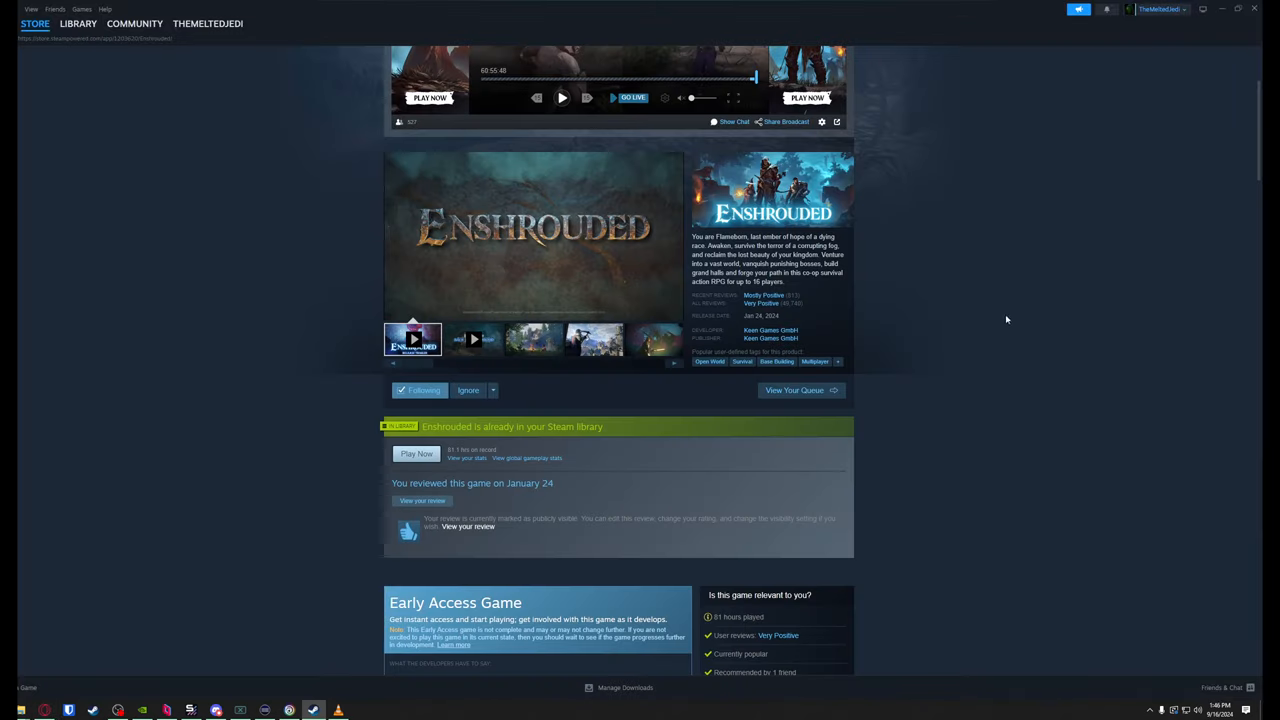
mouse_move(1011, 335)
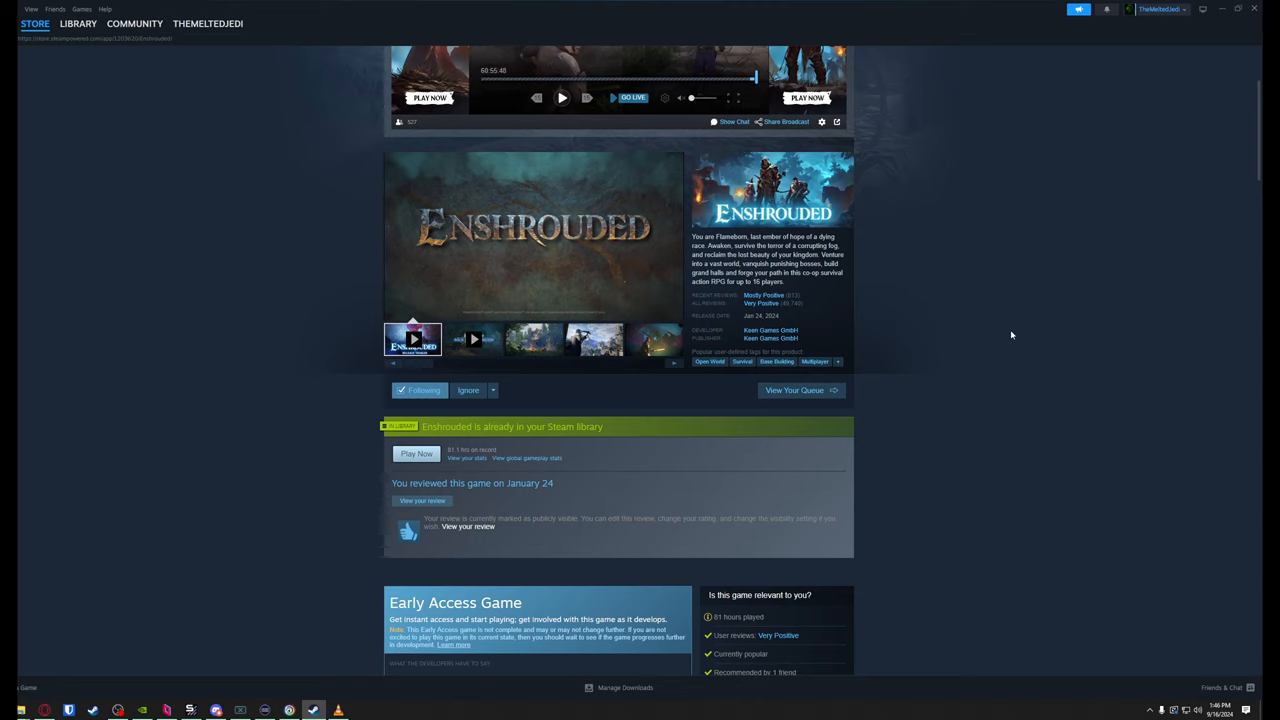
mouse_move(979, 342)
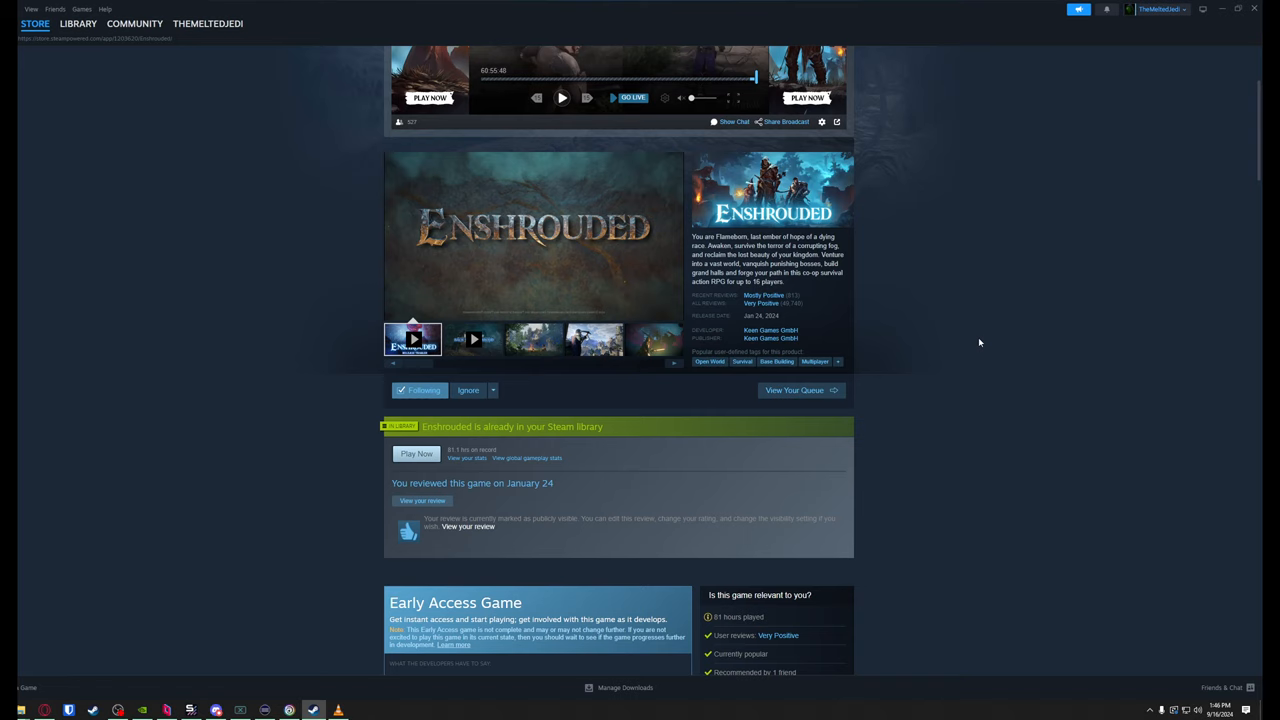
mouse_move(61, 683)
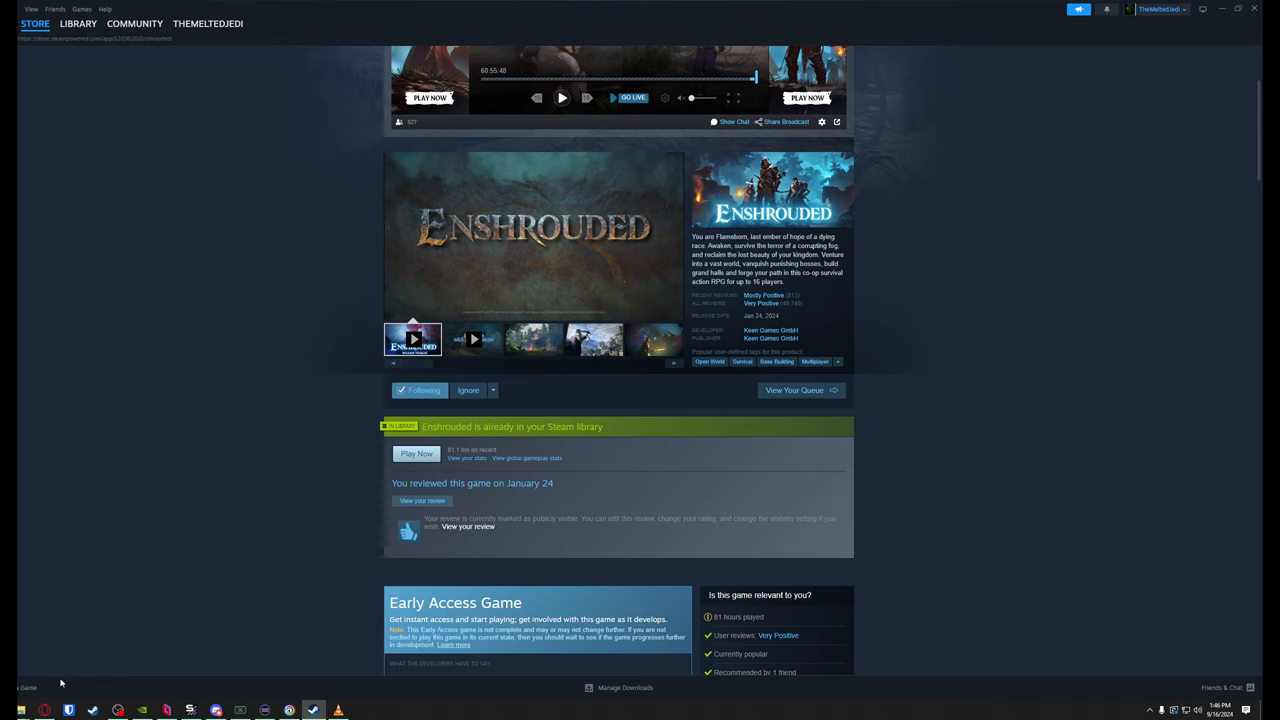
mouse_move(126, 691)
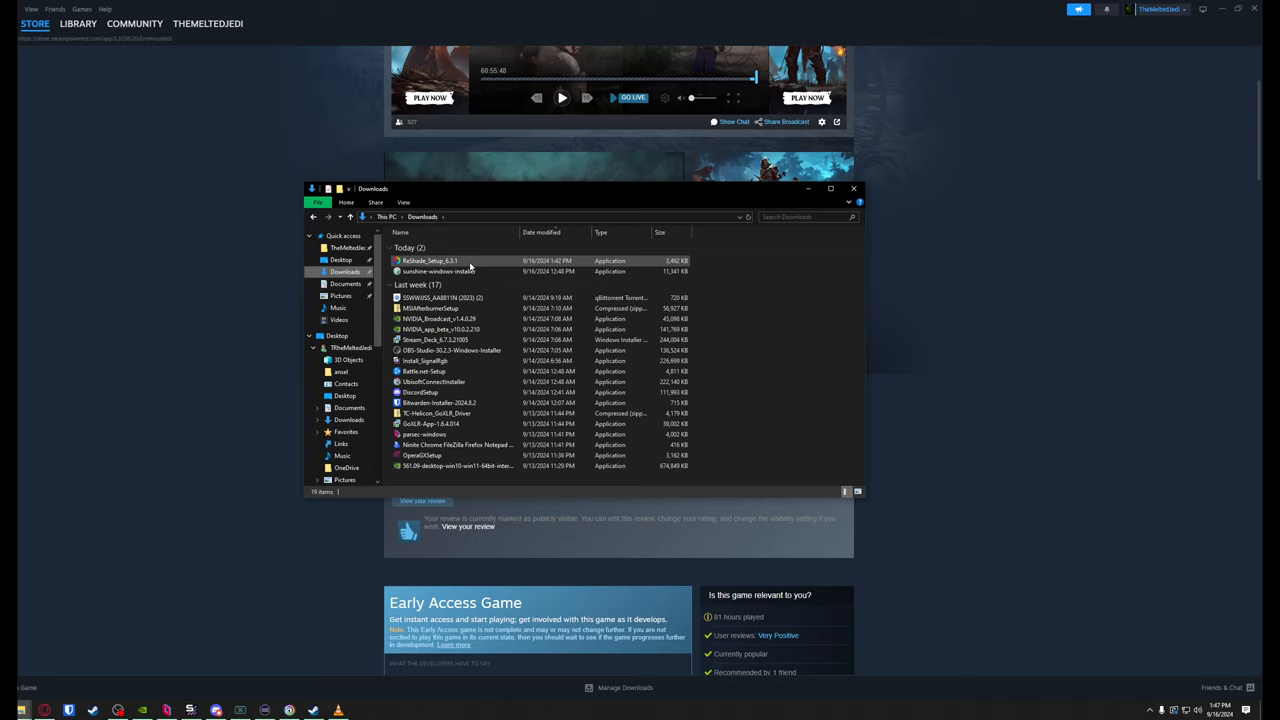
Run ReShade_Setup_6.3.1 from Downloads, getting past the SmartScreen warning.
double_click(429, 260)
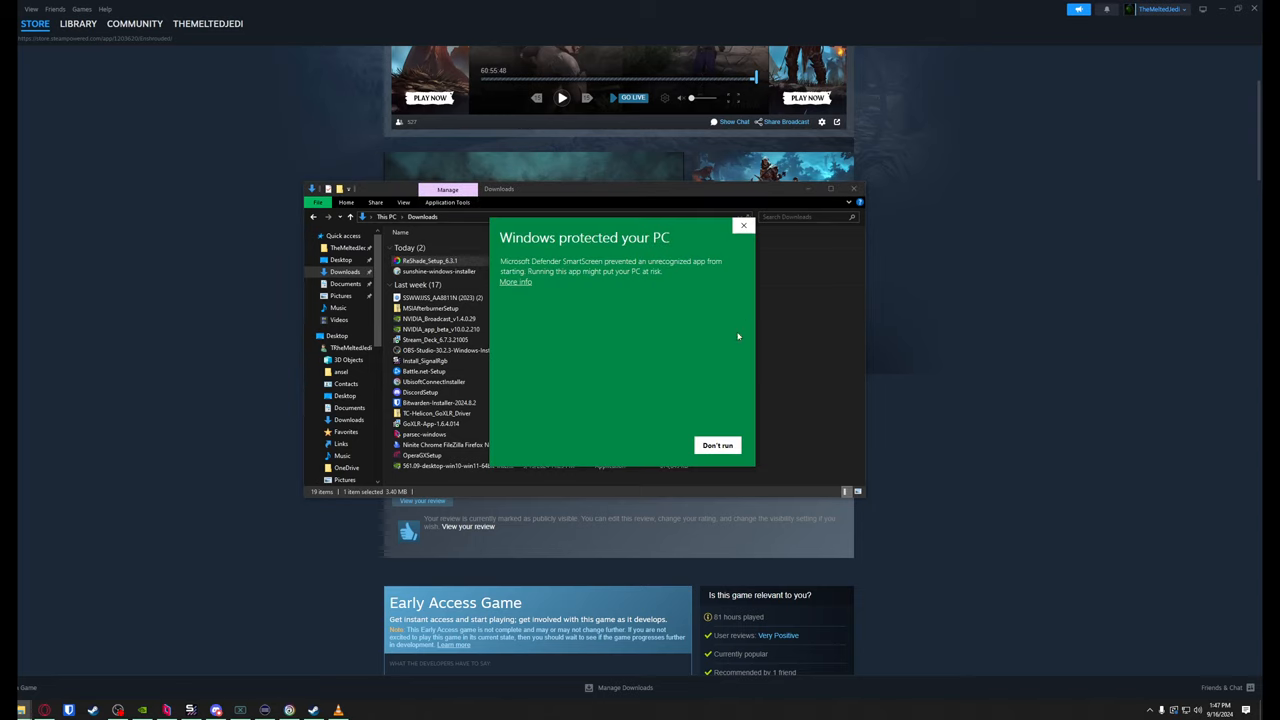
mouse_move(818, 195)
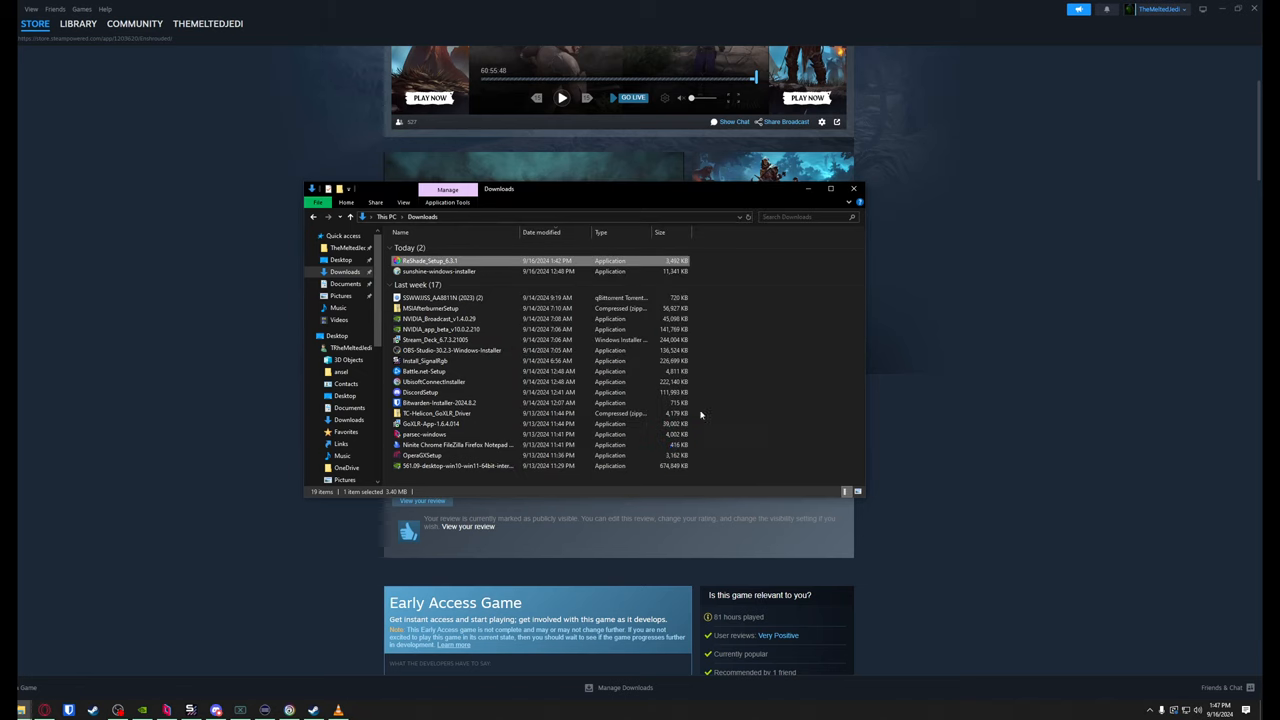
double_click(429, 260)
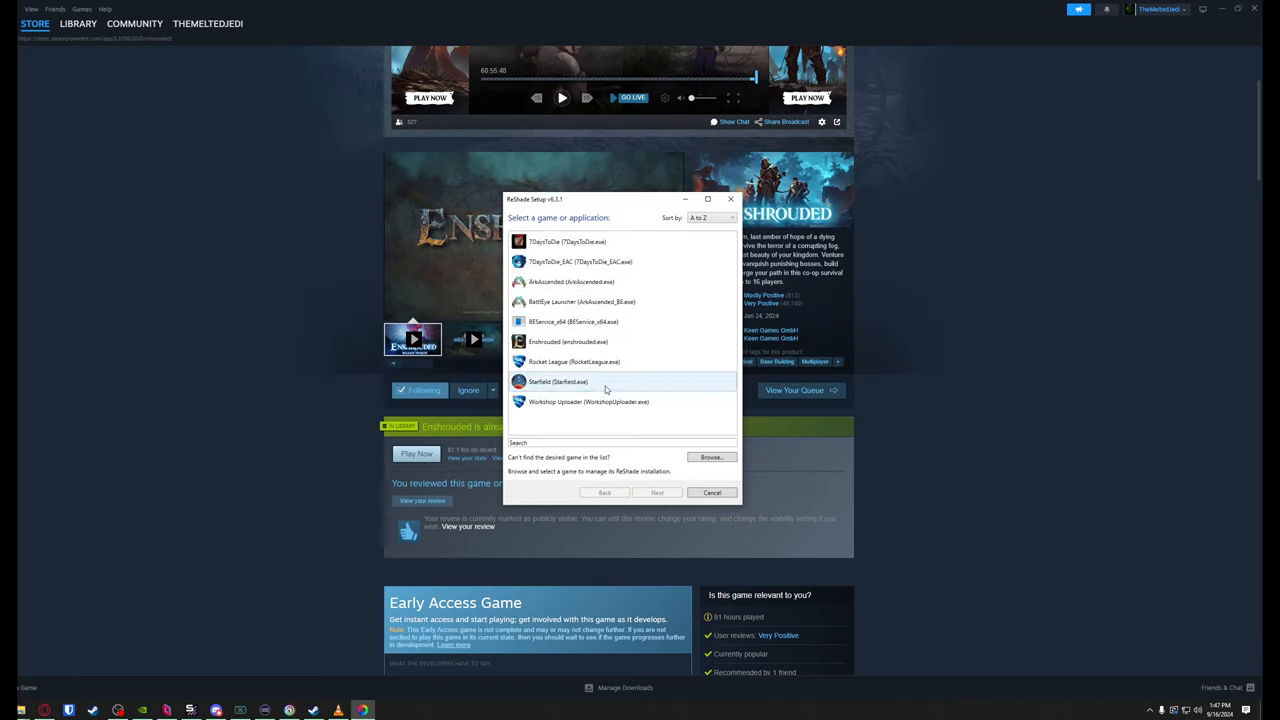
Select enshrouded.exe as the target game and choose Vulkan as its rendering API.
scroll("down", 3)
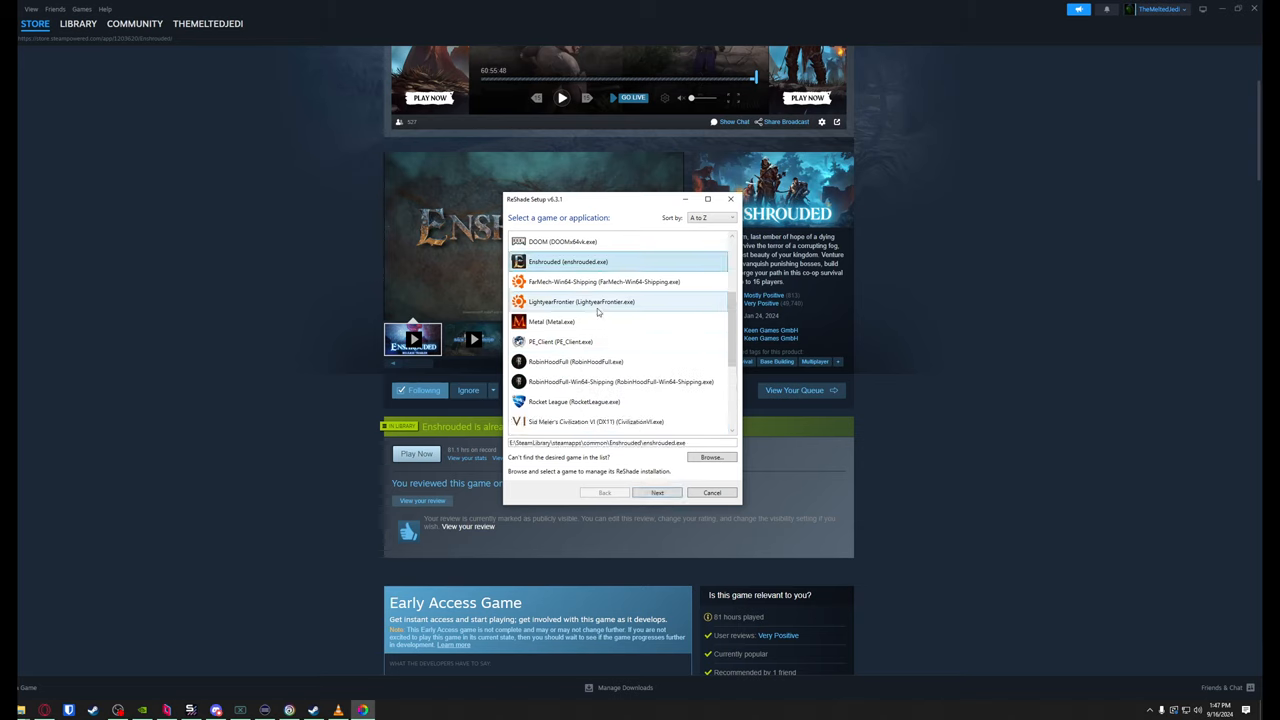
mouse_move(795, 441)
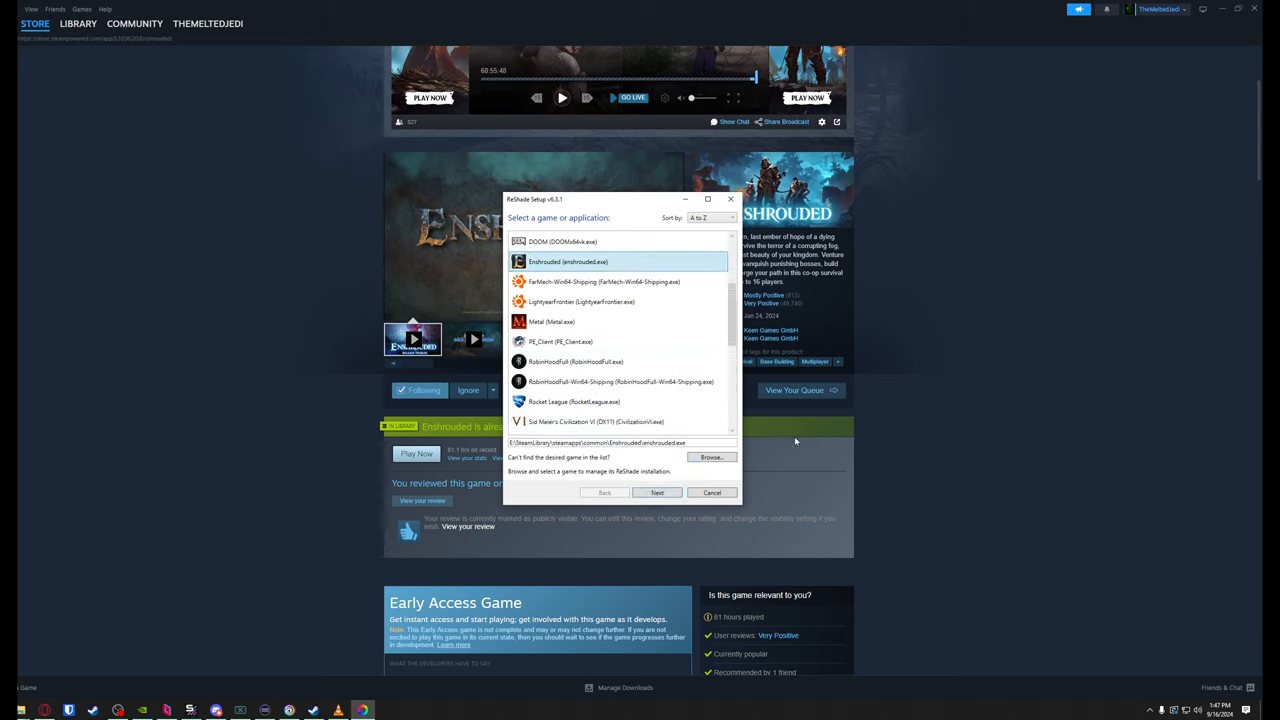
mouse_move(605, 281)
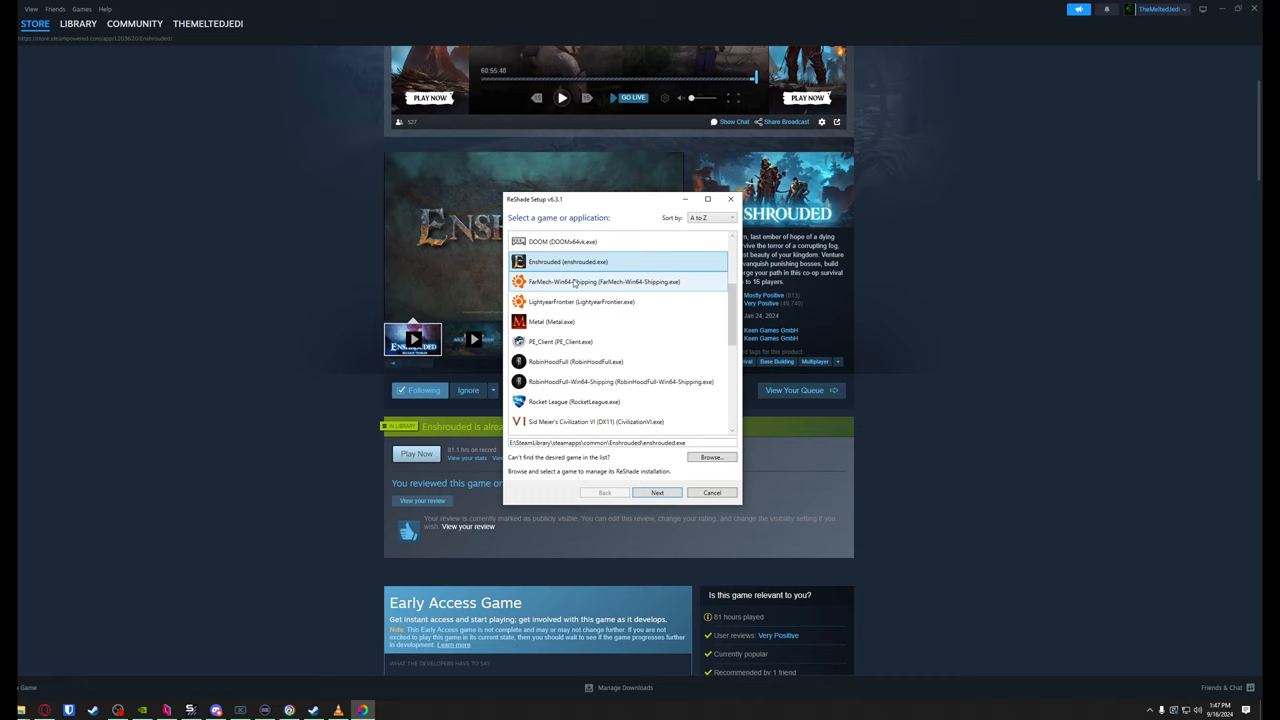
mouse_move(580, 270)
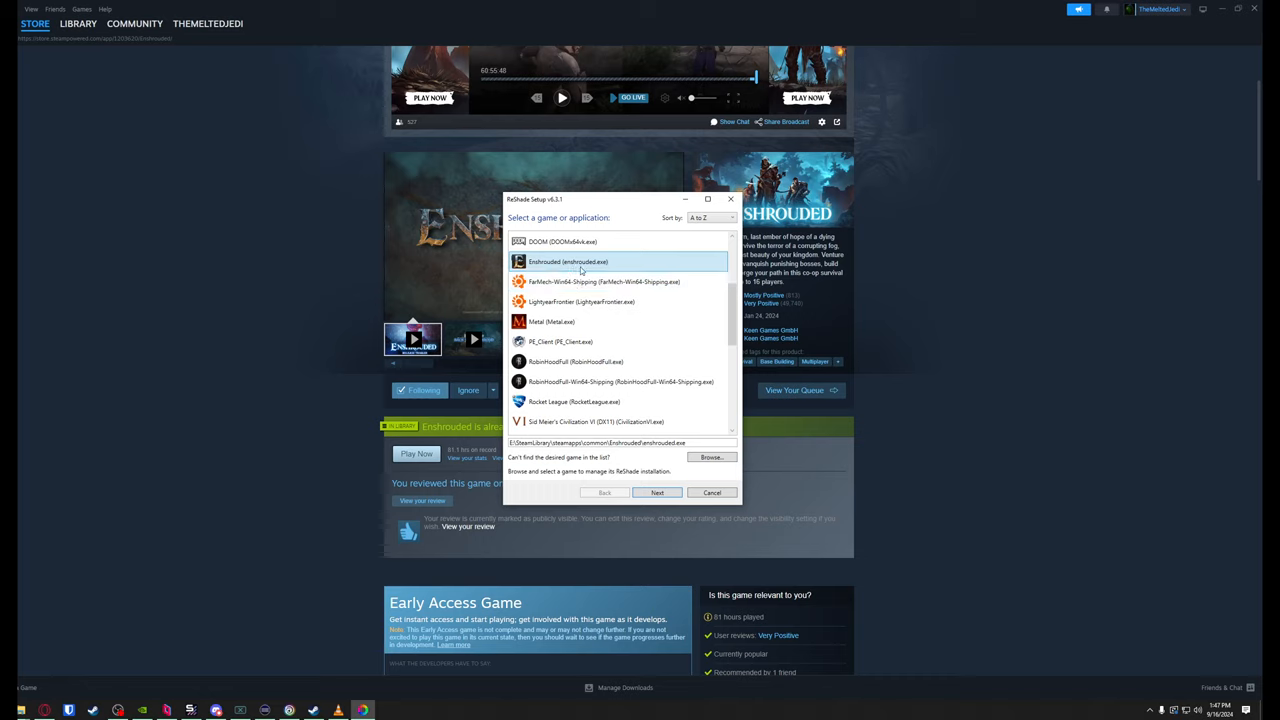
mouse_move(651, 487)
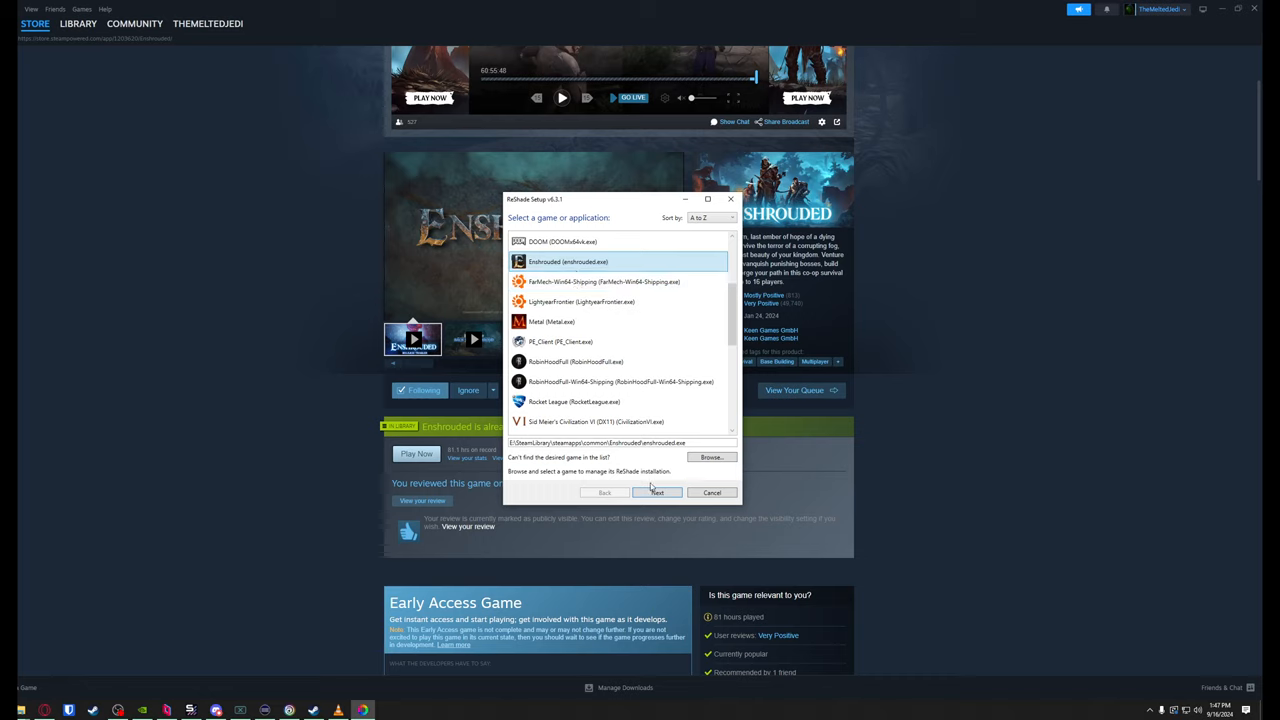
left_click(656, 492)
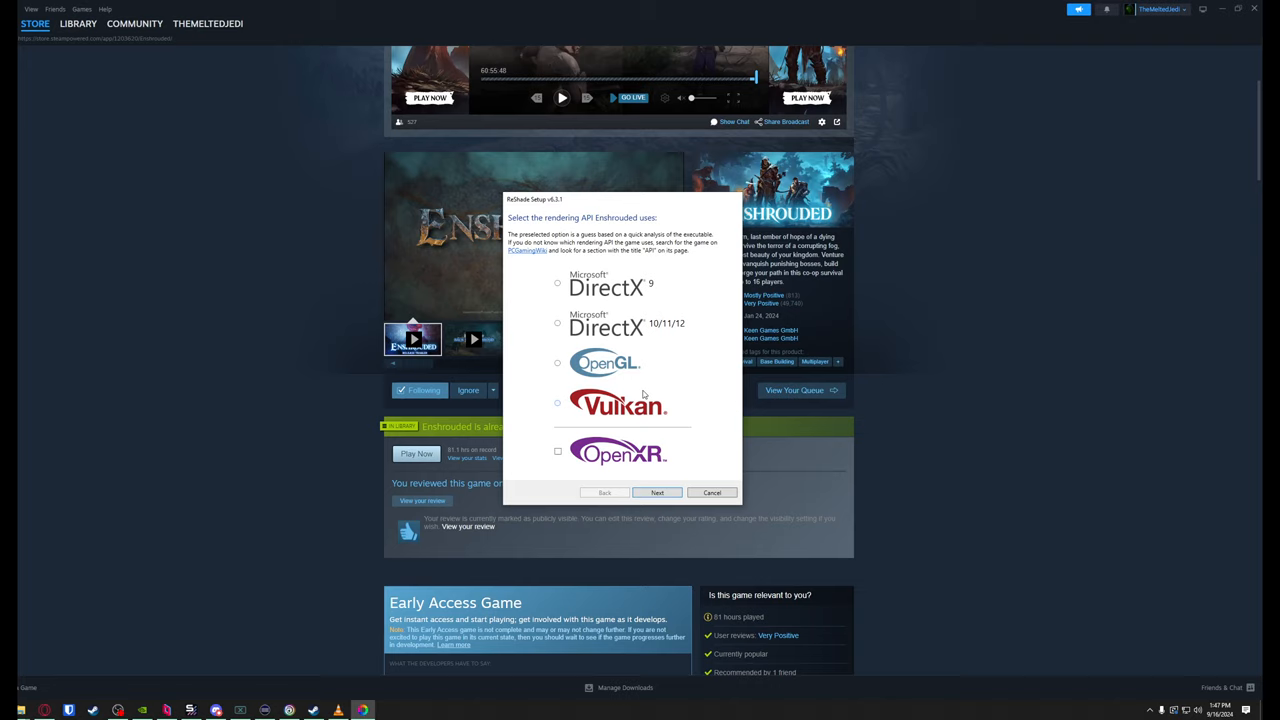
left_click(557, 402)
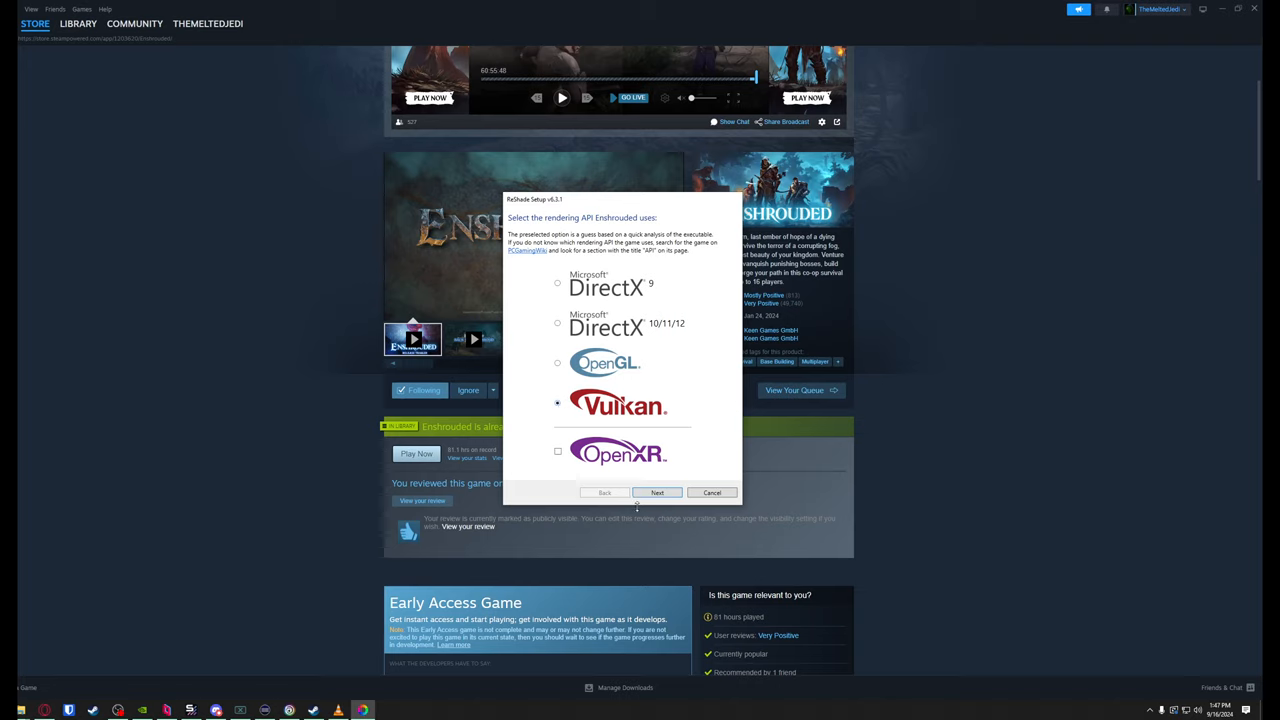
left_click(657, 492)
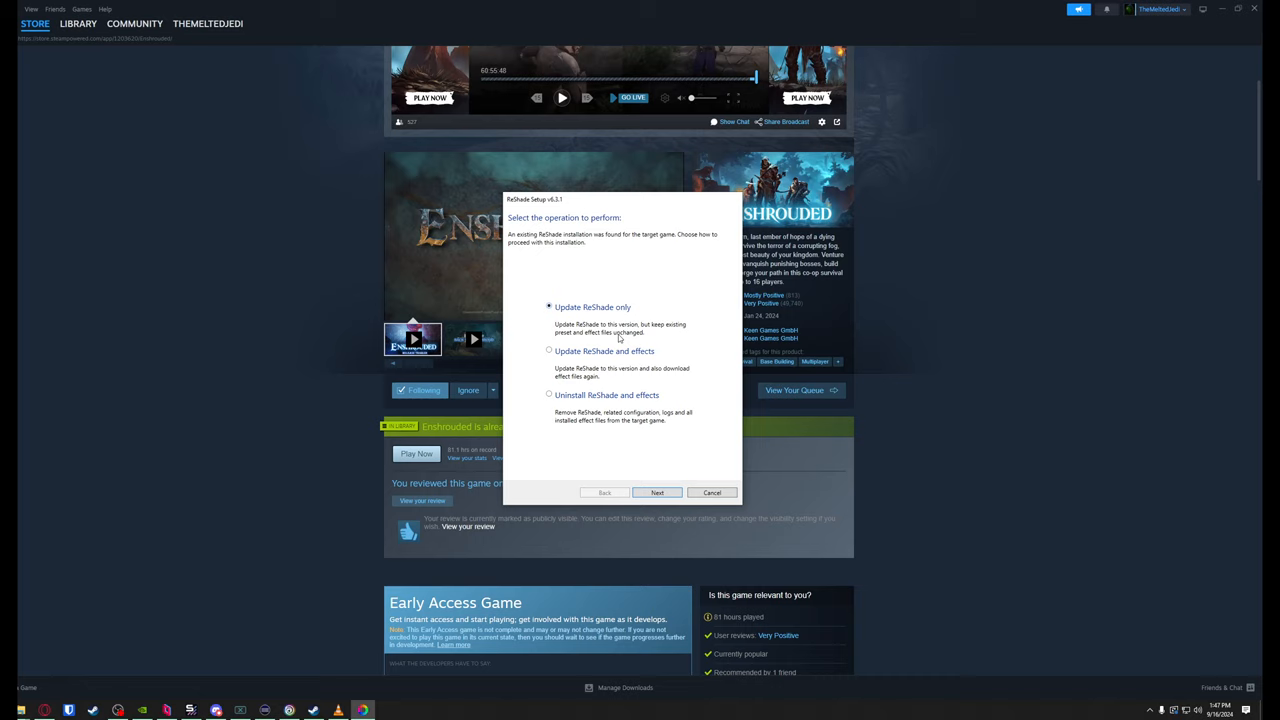
mouse_move(652, 375)
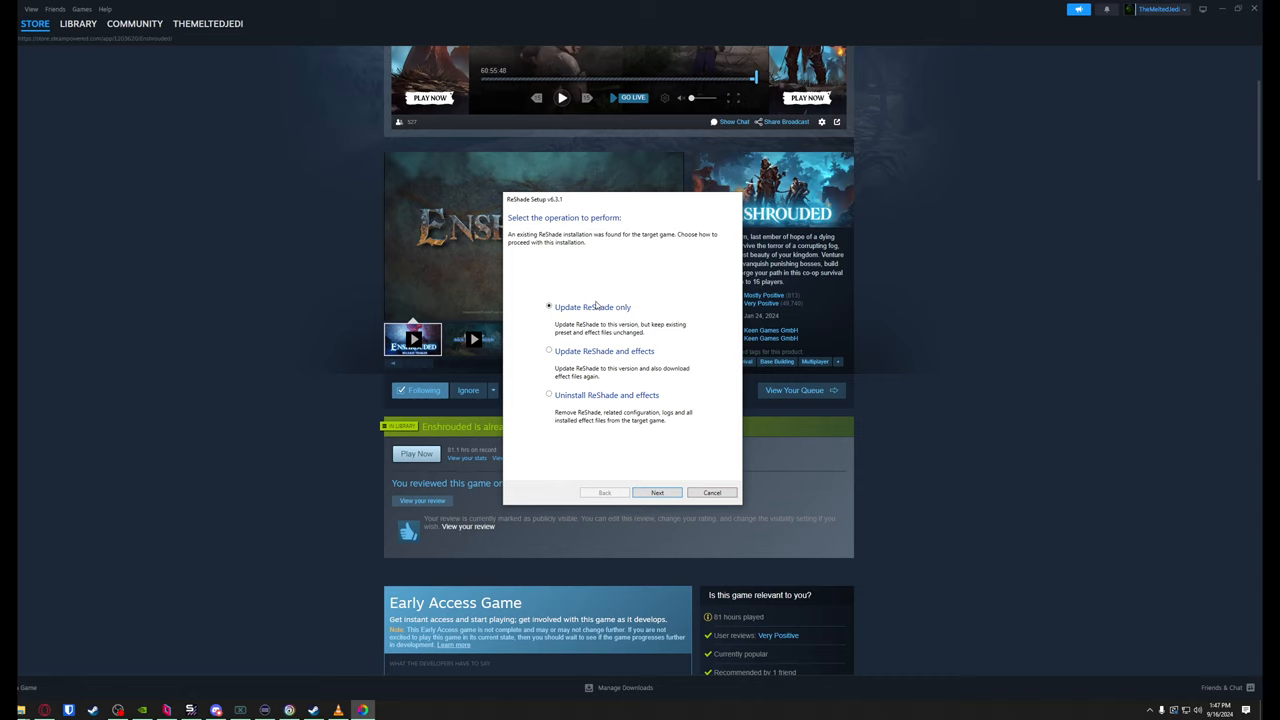
mouse_move(581, 327)
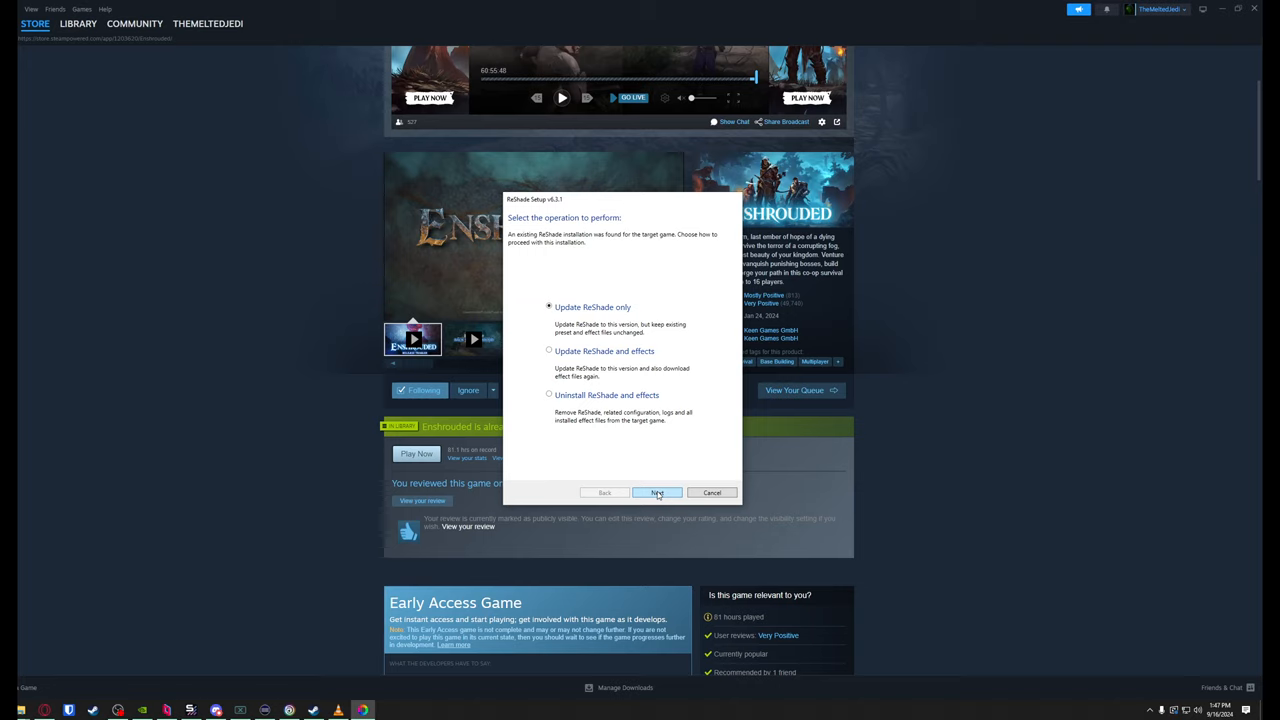
Update the existing ReShade installation for Enshrouded and finish the installer.
left_click(656, 492)
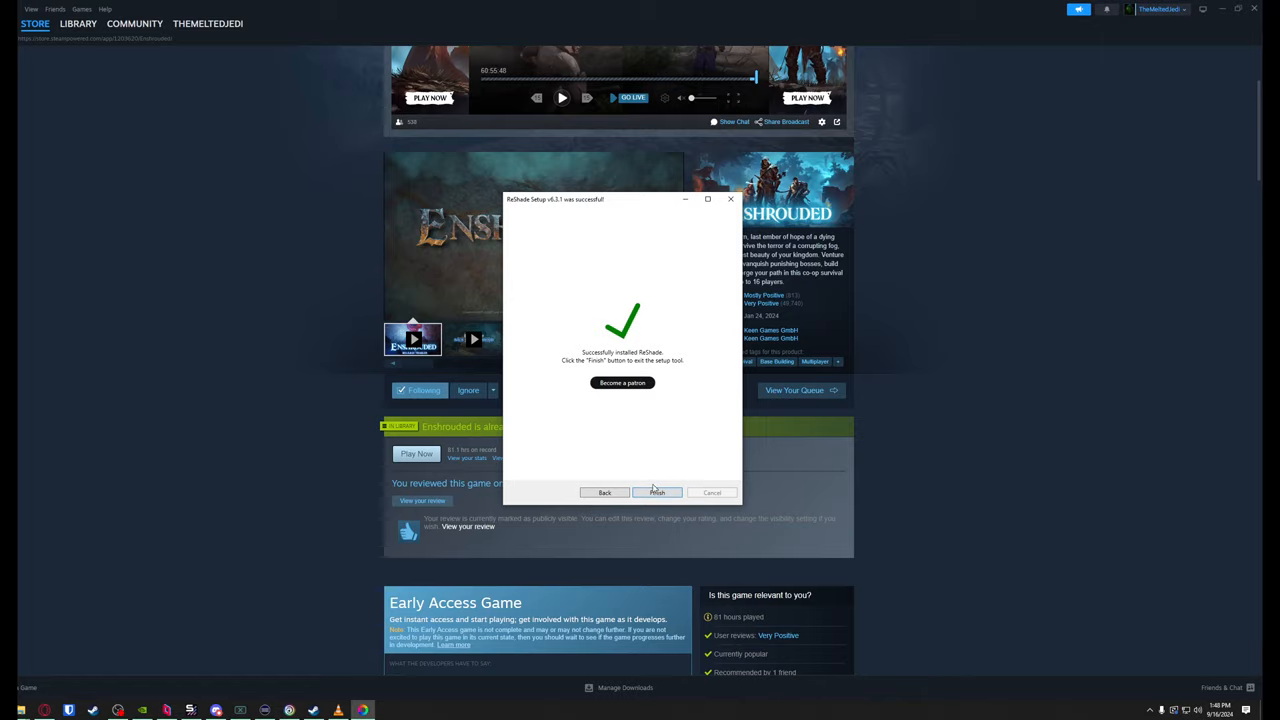
left_click(656, 492)
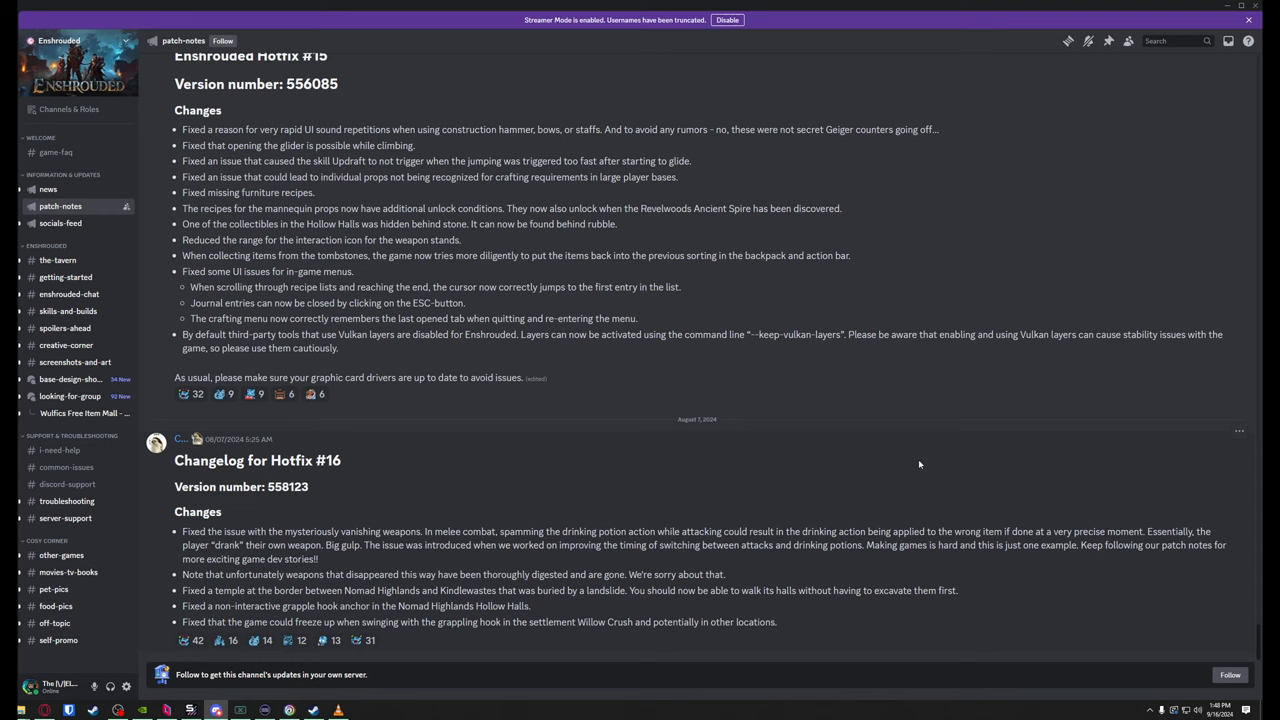
Copy the --keep-vulkan-layers option from Enshrouded's Hotfix #15 notes in Discord.
scroll("up", 3)
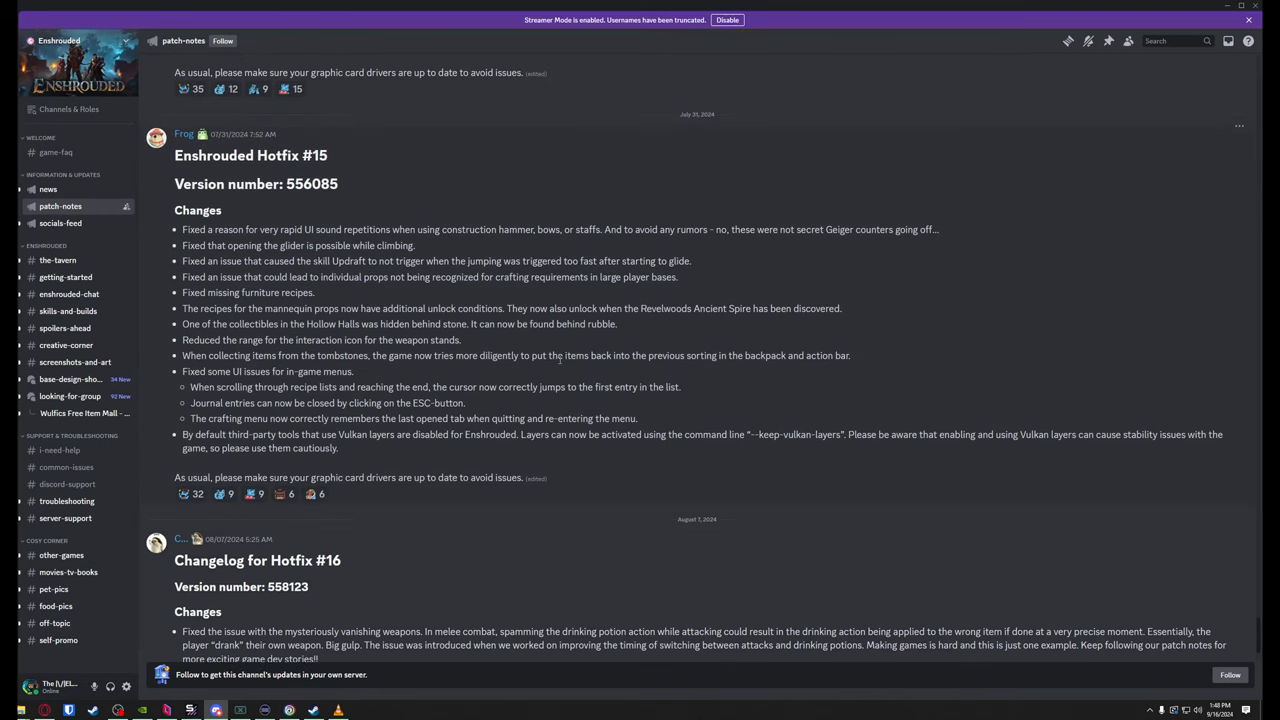
mouse_move(227, 169)
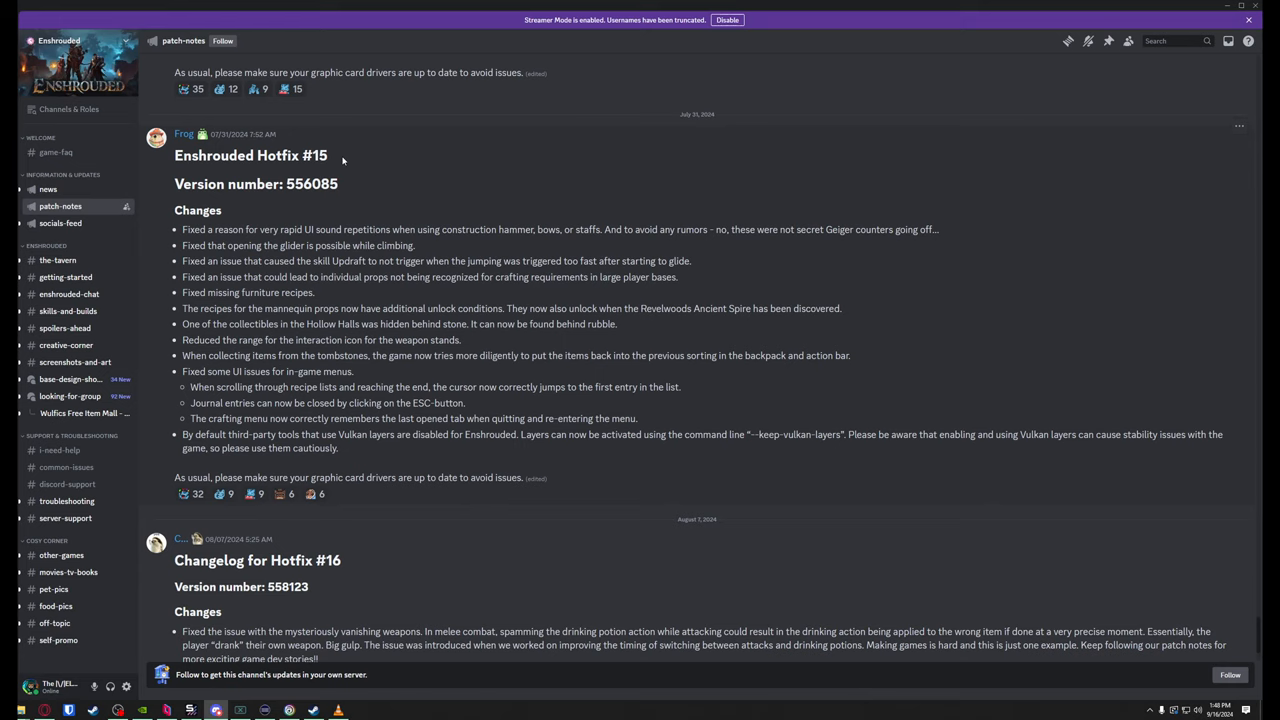
mouse_move(613, 449)
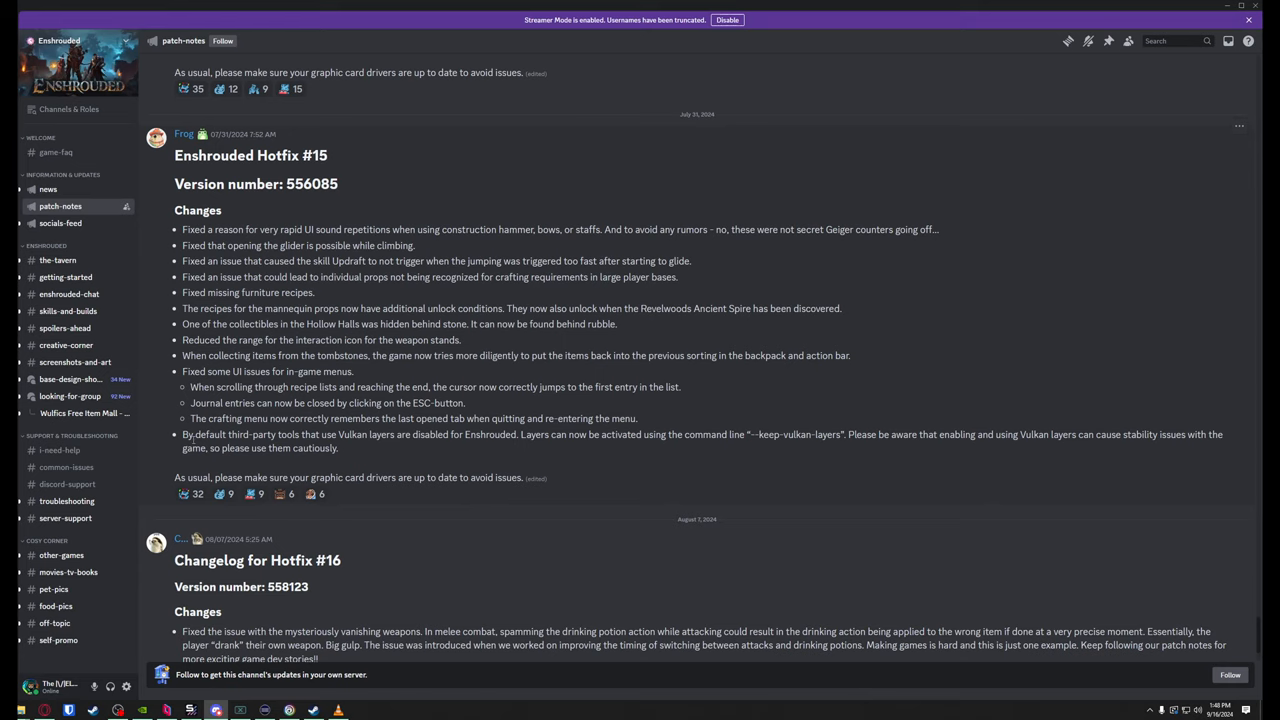
left_click_drag(183, 434, 338, 447)
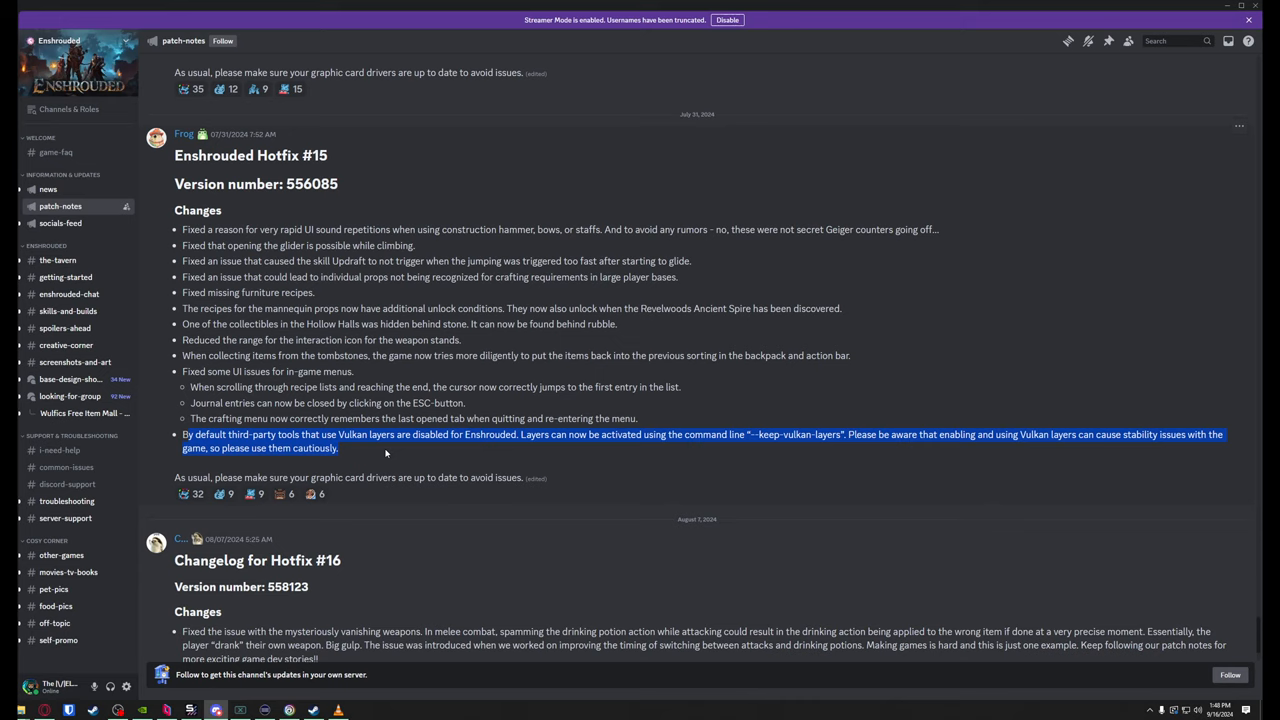
mouse_move(501, 447)
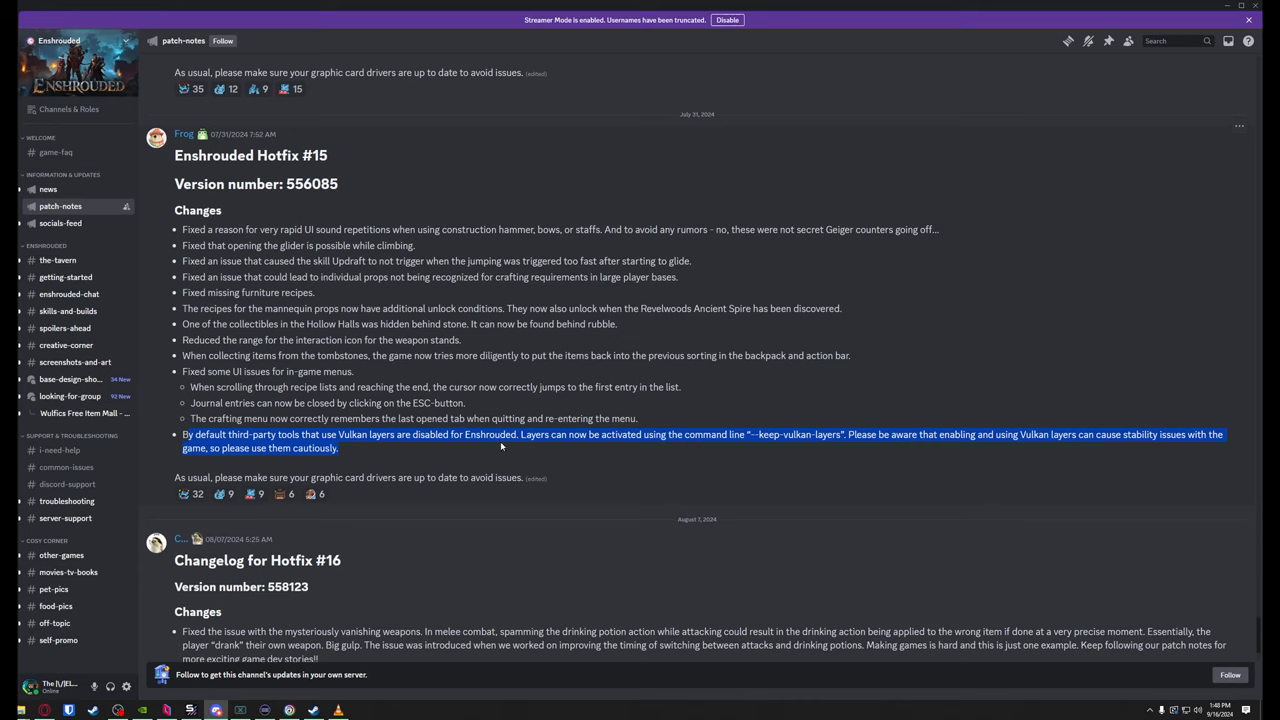
mouse_move(621, 450)
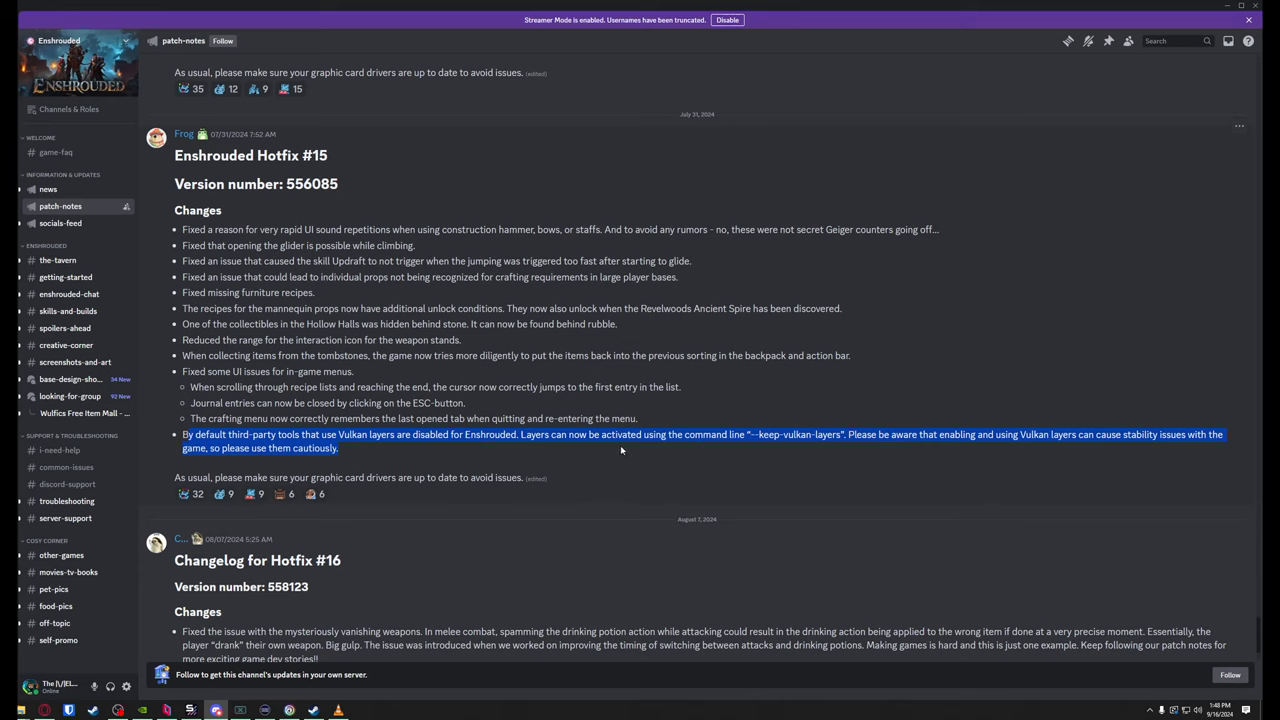
mouse_move(749, 447)
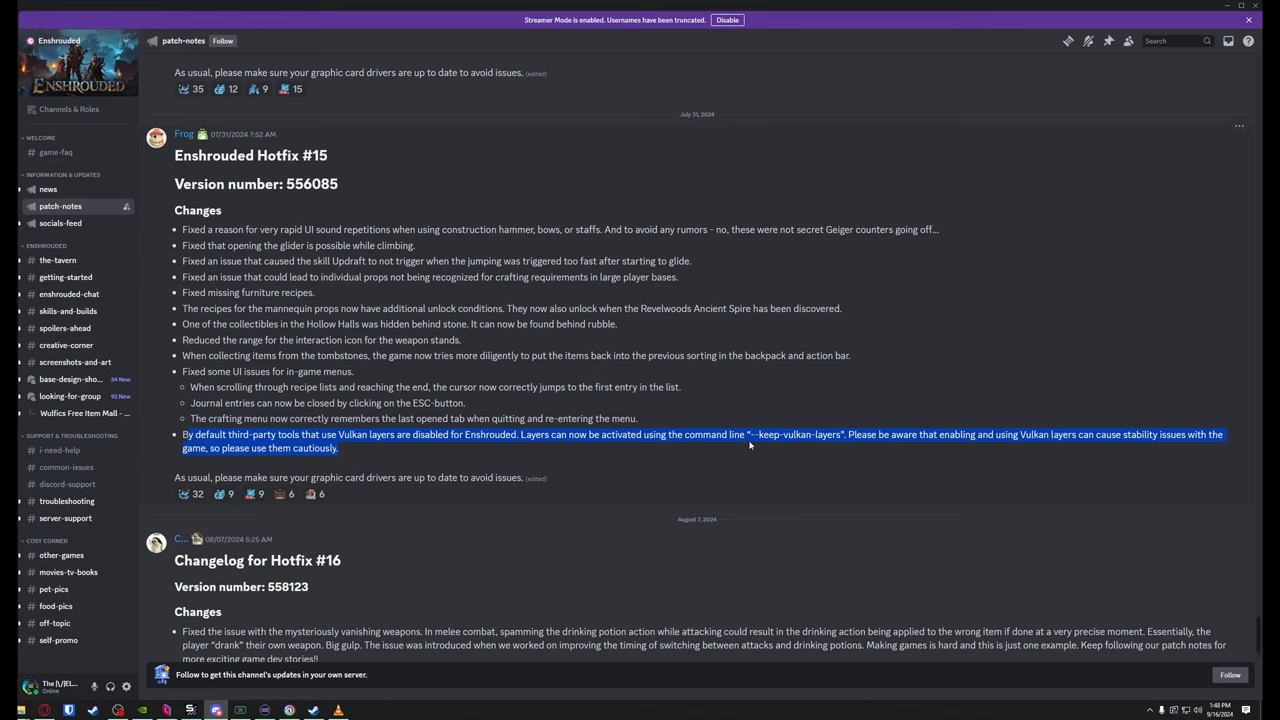
left_click(768, 440)
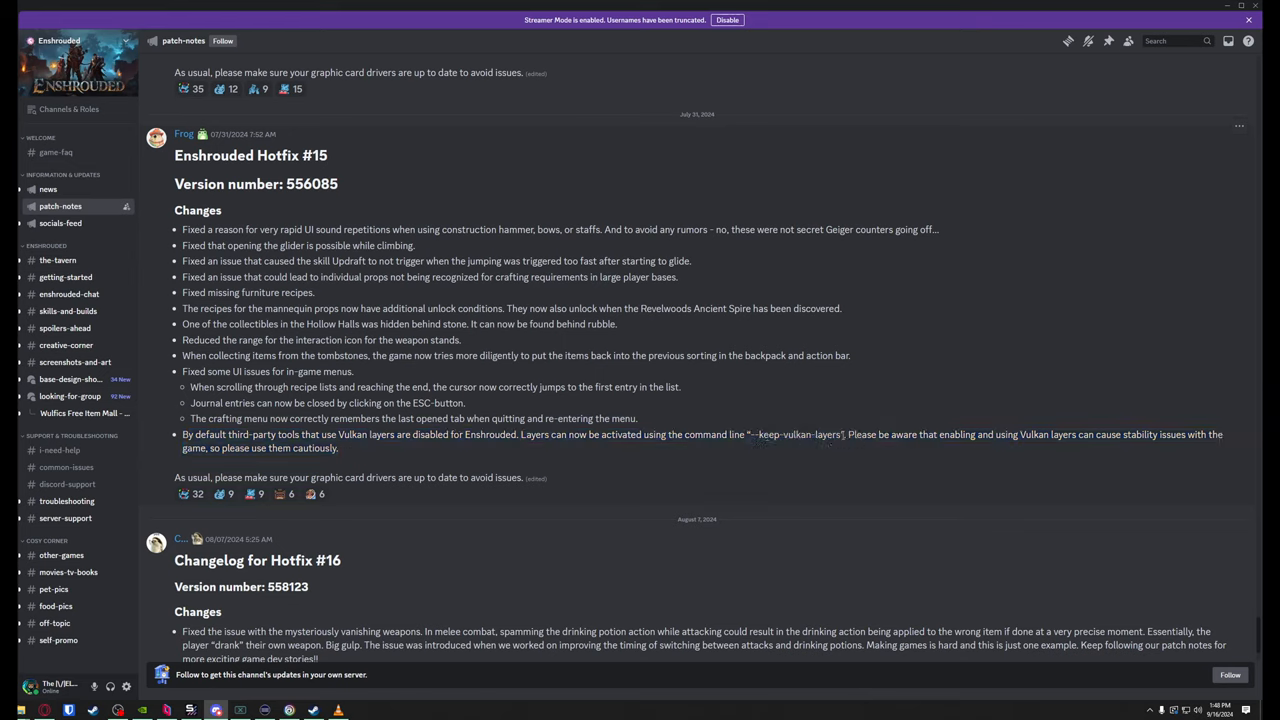
right_click(795, 434)
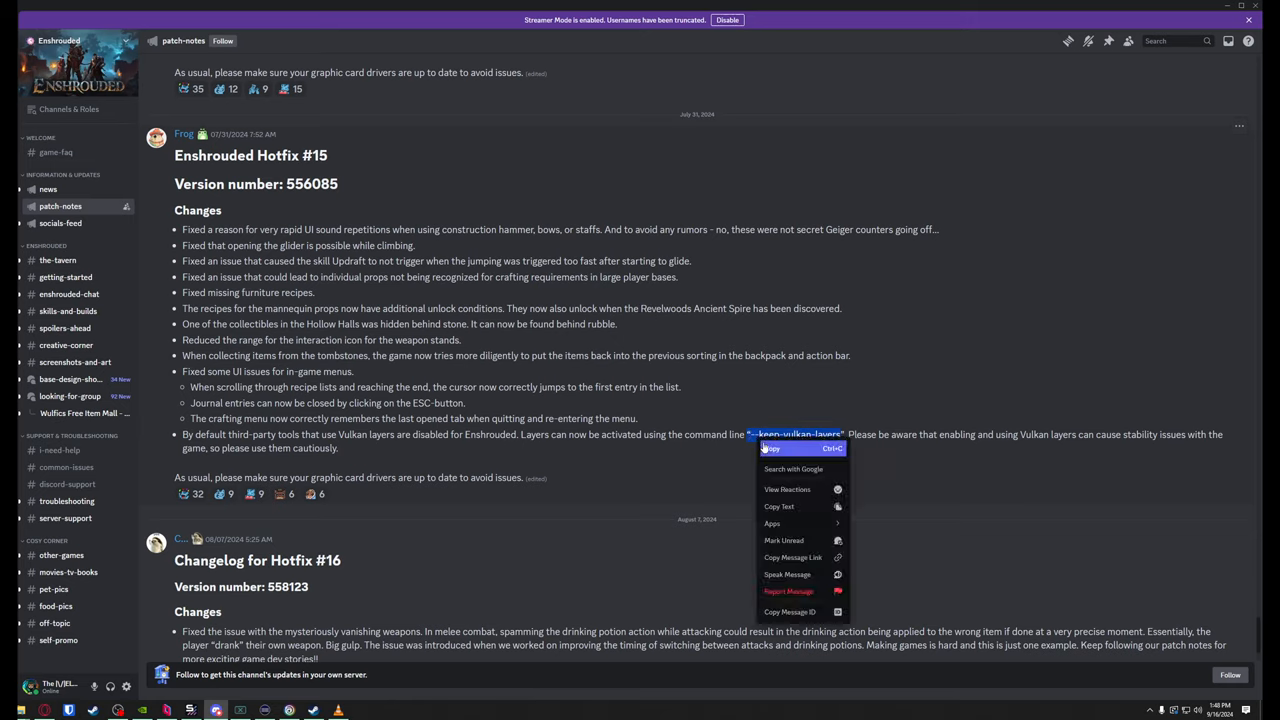
left_click(770, 448)
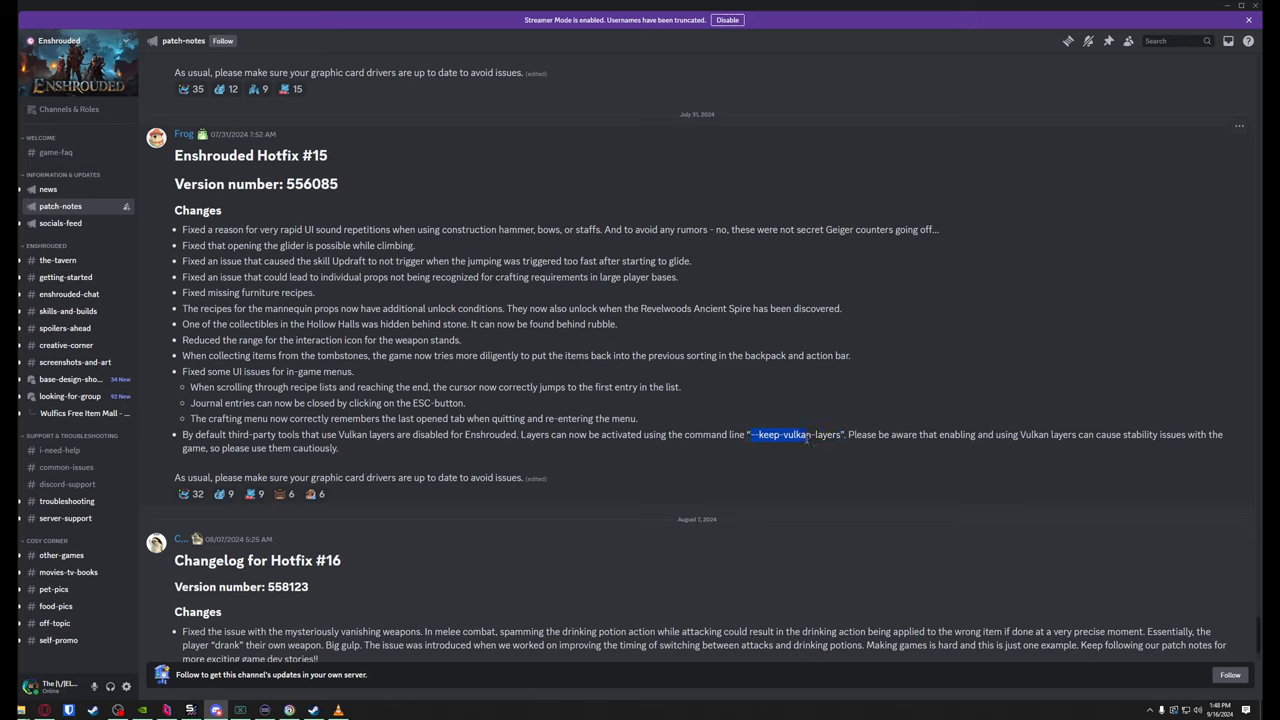
left_click_drag(750, 434, 843, 434)
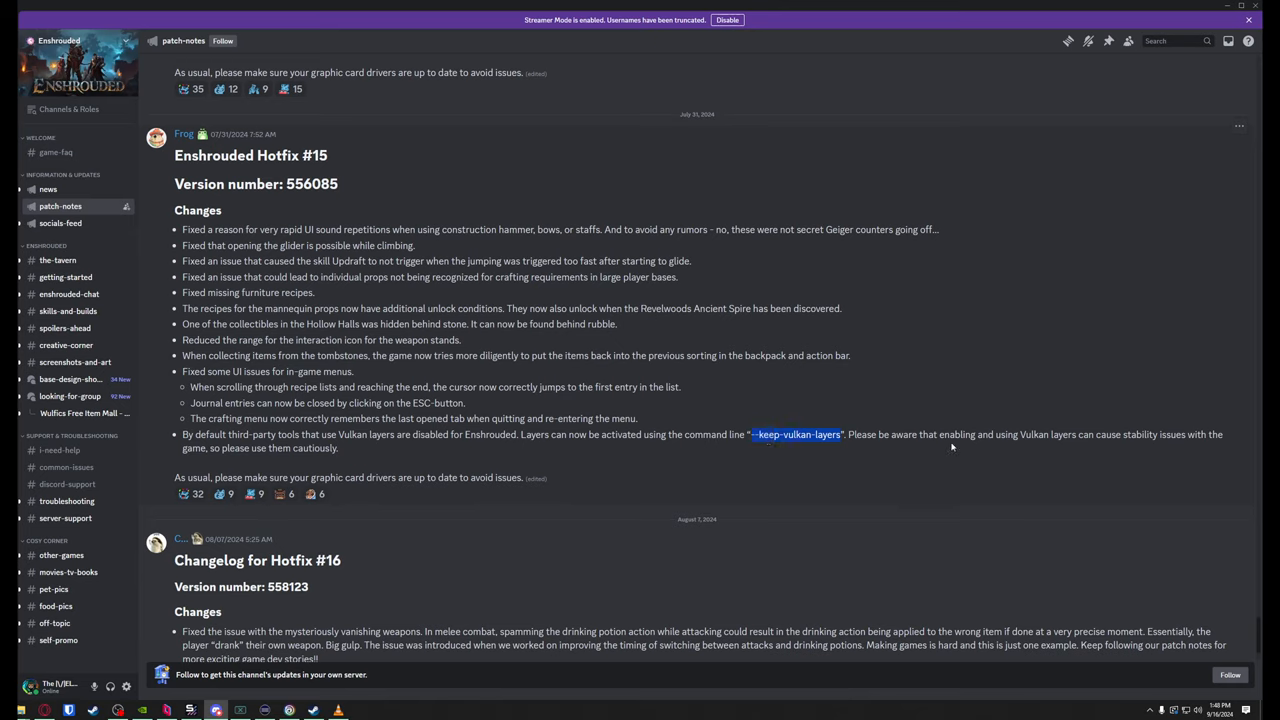
mouse_move(1020, 453)
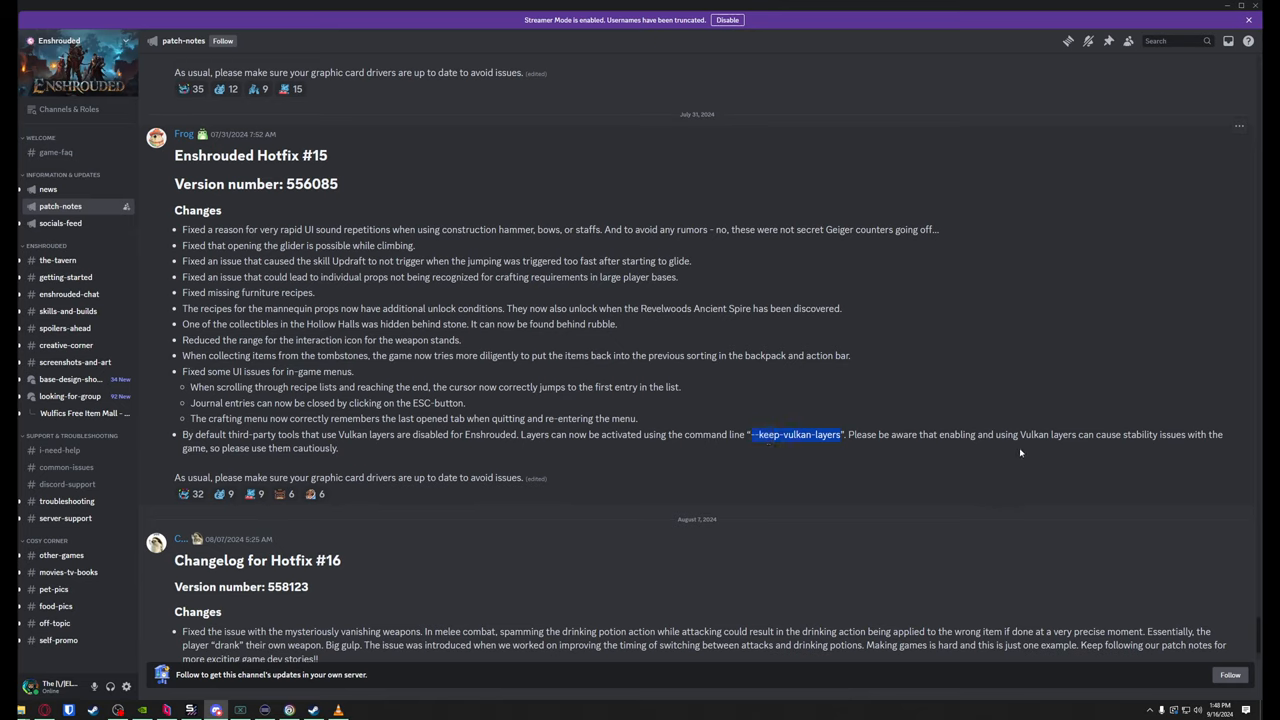
mouse_move(1126, 449)
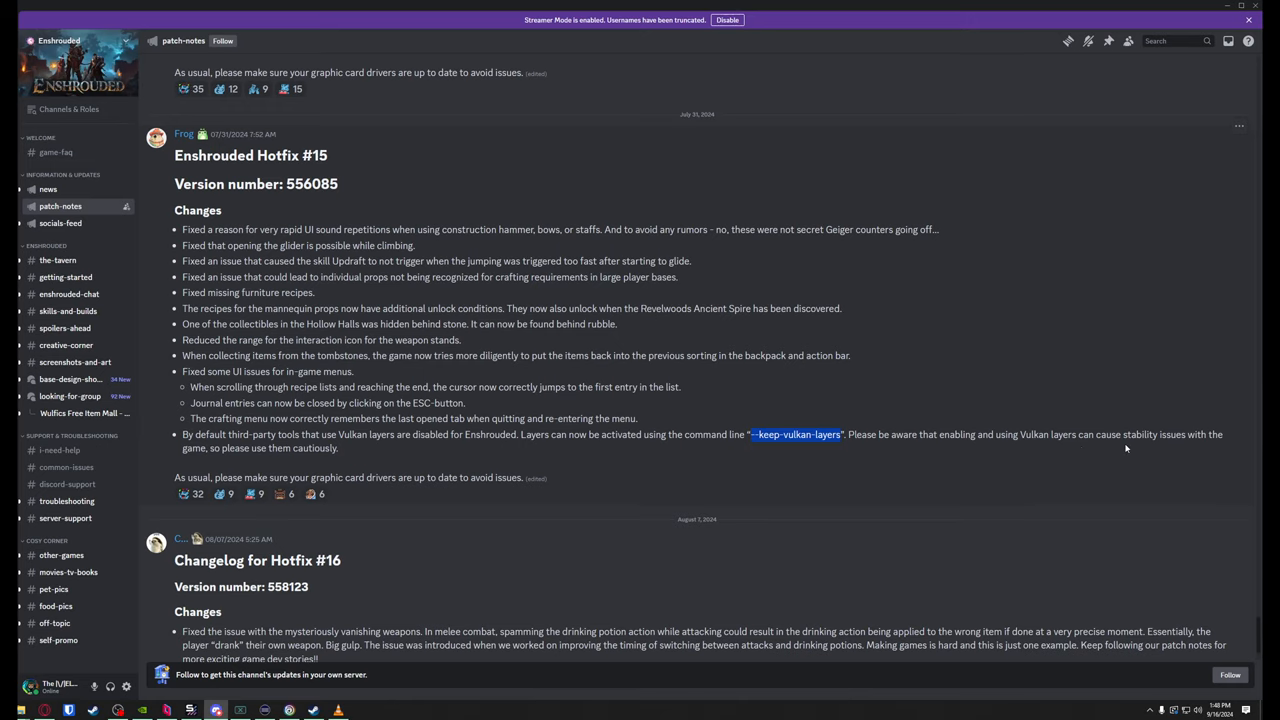
mouse_move(200, 464)
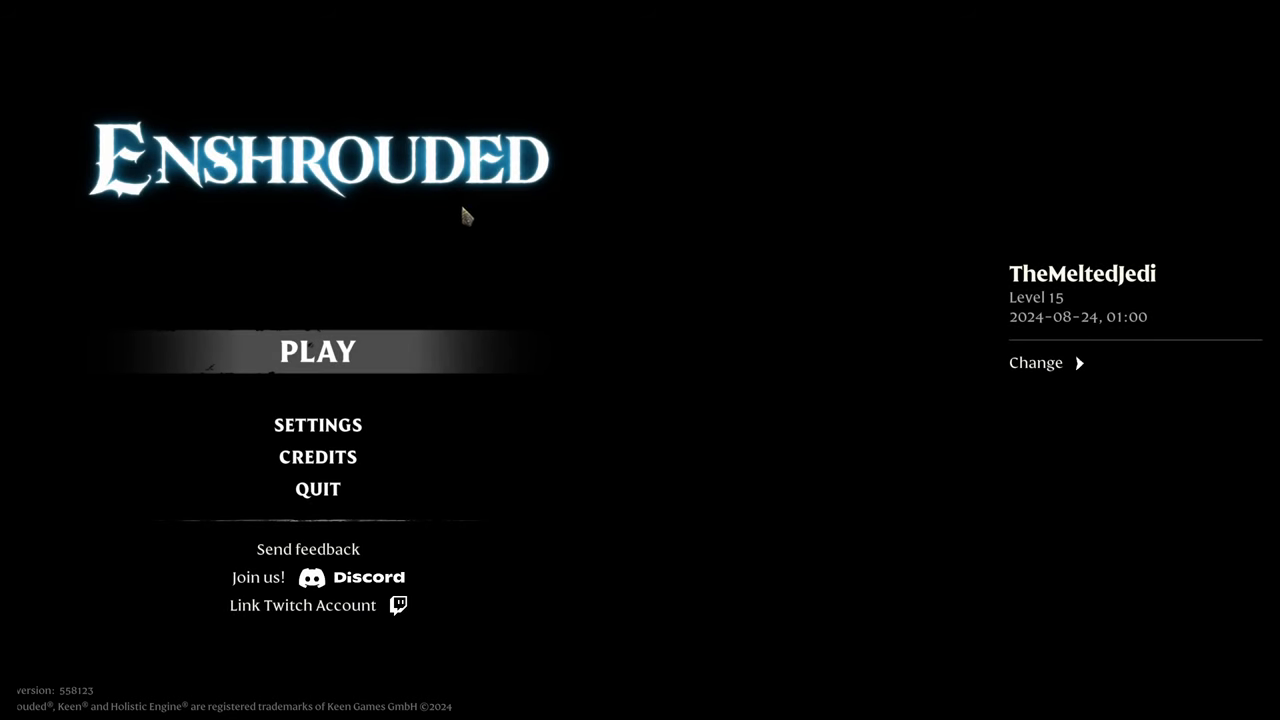
mouse_move(255, 55)
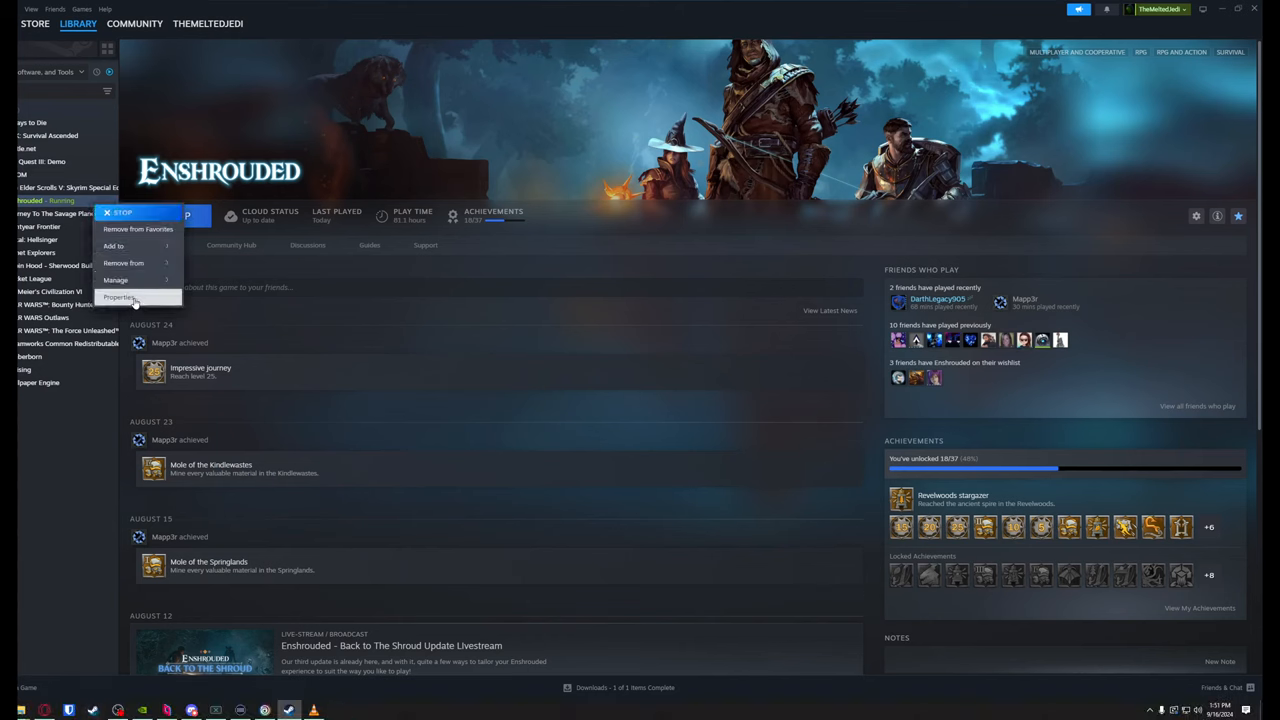
Add --keep-vulkan-layers to Enshrouded's Steam launch options and close Properties.
left_click(119, 297)
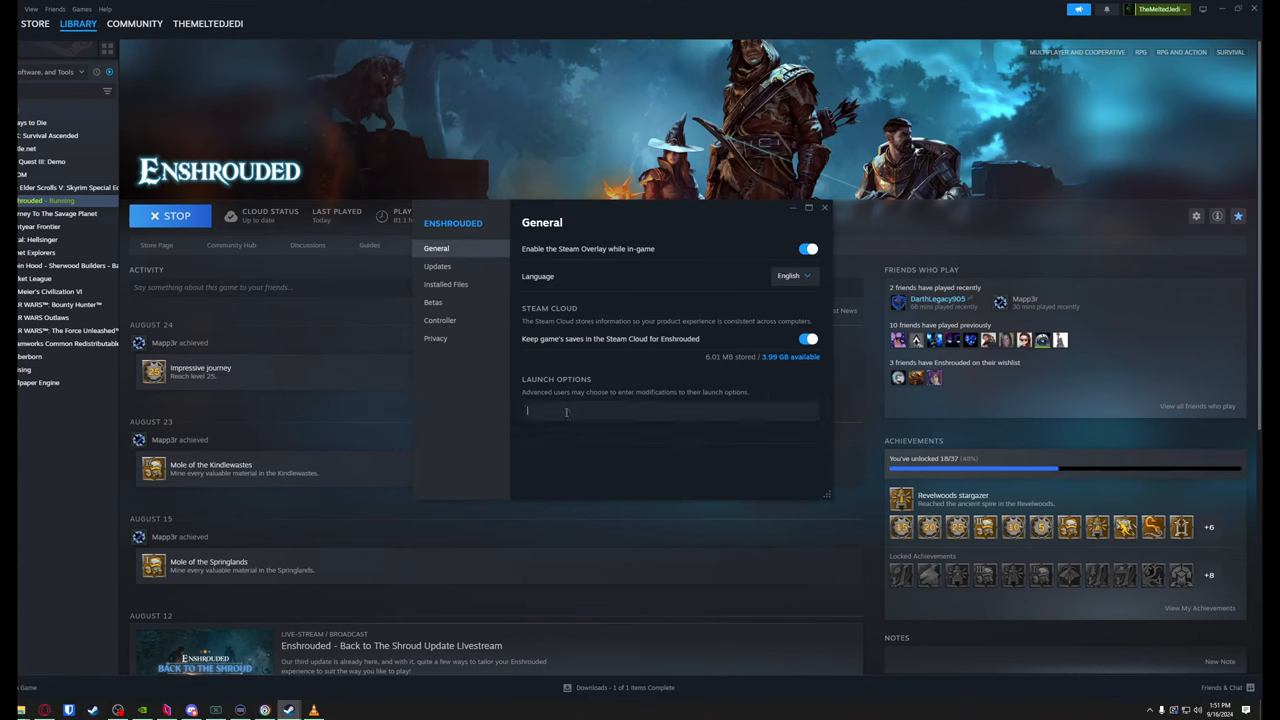
type("--keep-vulkan-layers")
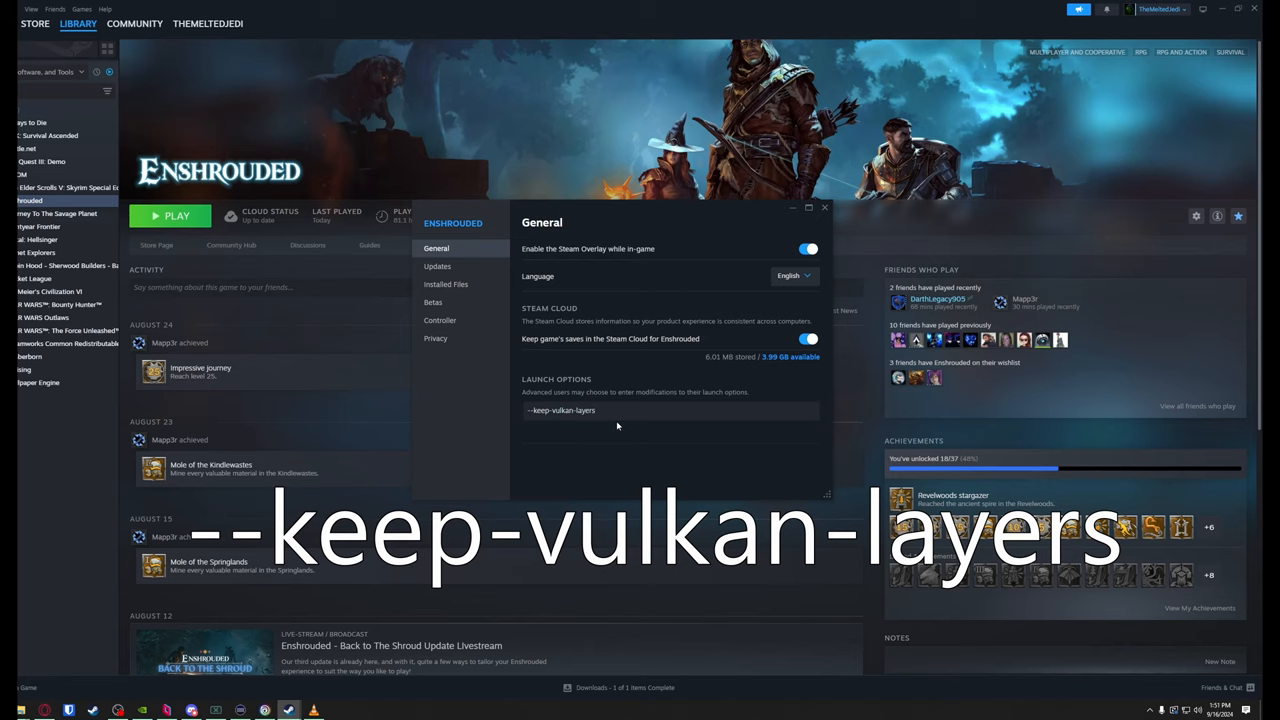
mouse_move(674, 456)
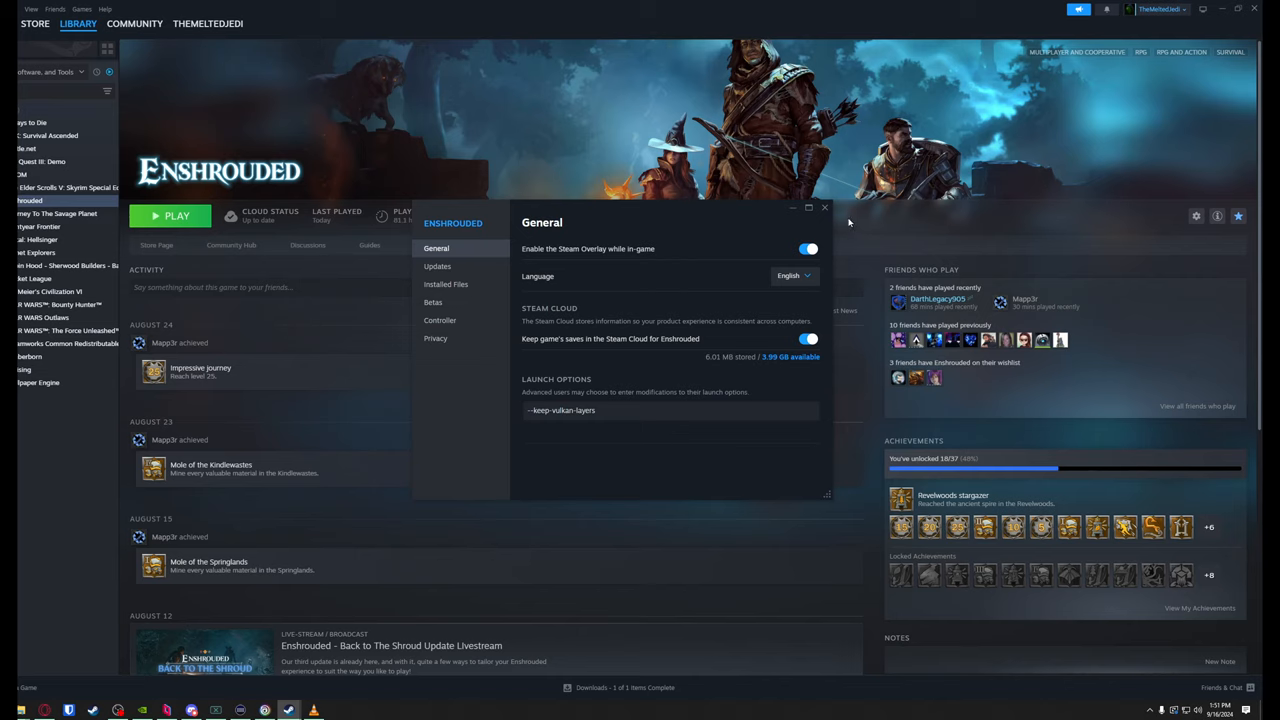
left_click(824, 208)
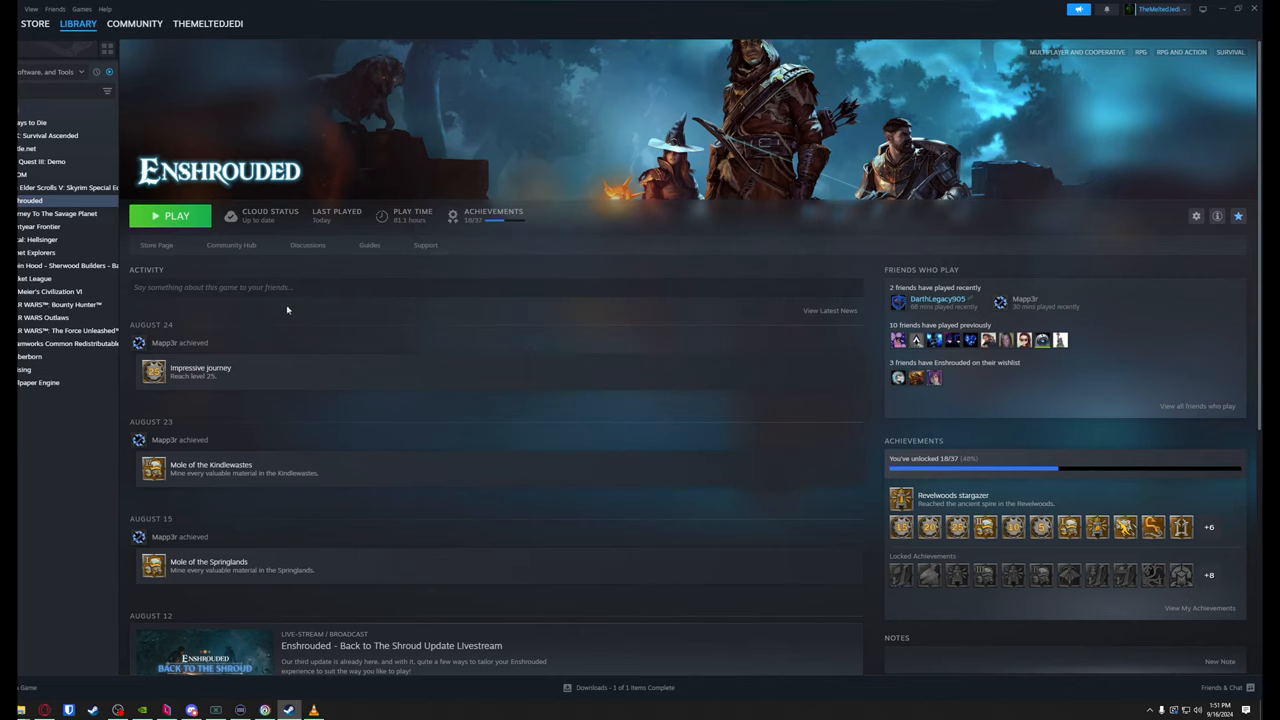
Launch Enshrouded from Steam and open the ReShade overlay with Home.
left_click(170, 215)
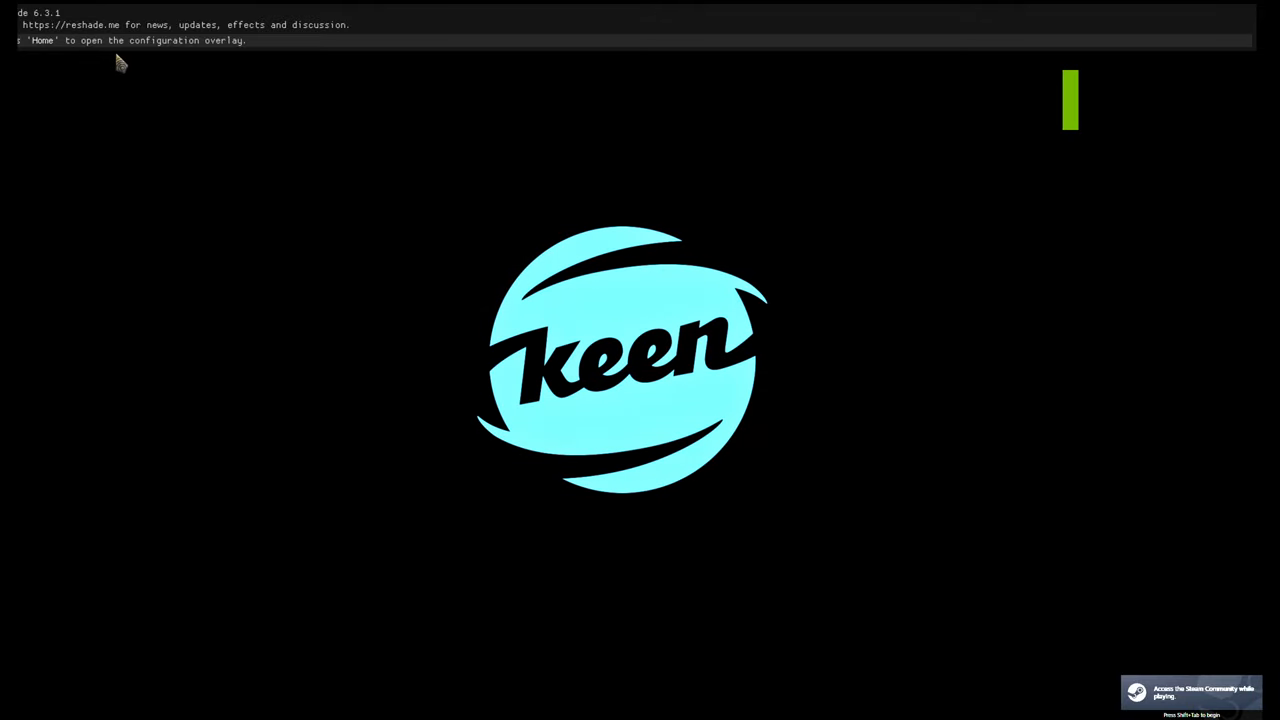
key("Home")
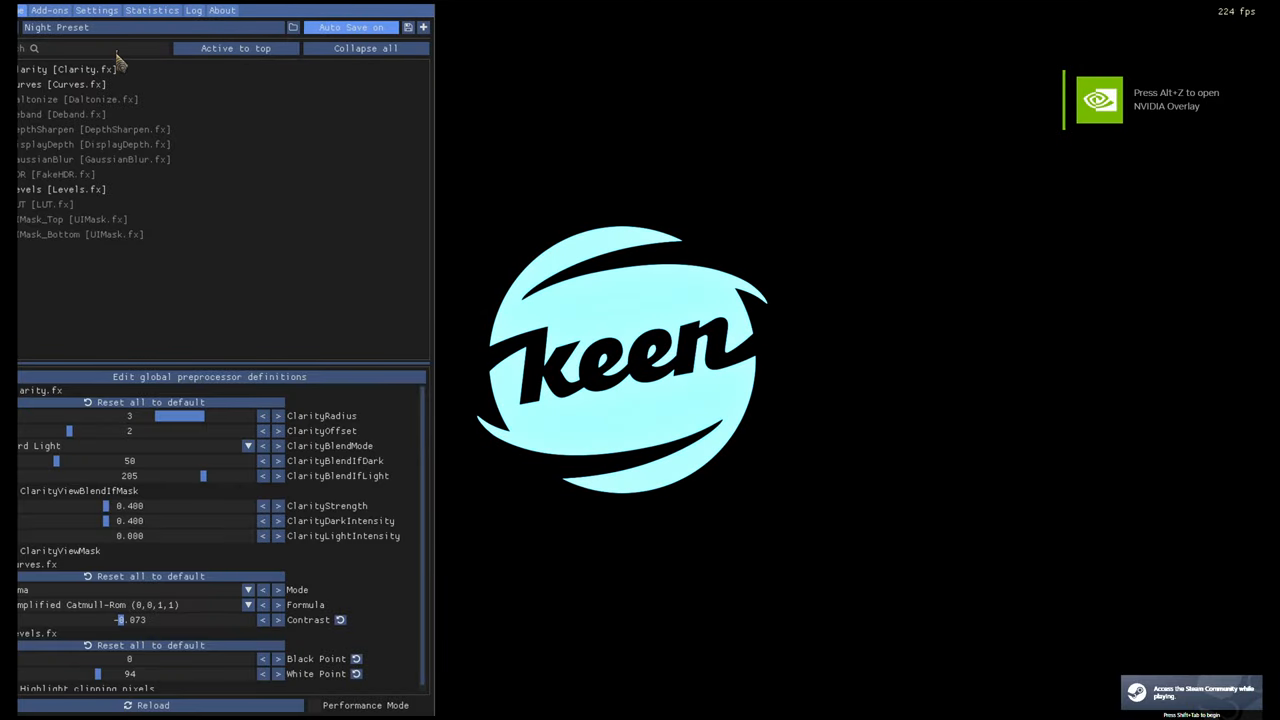